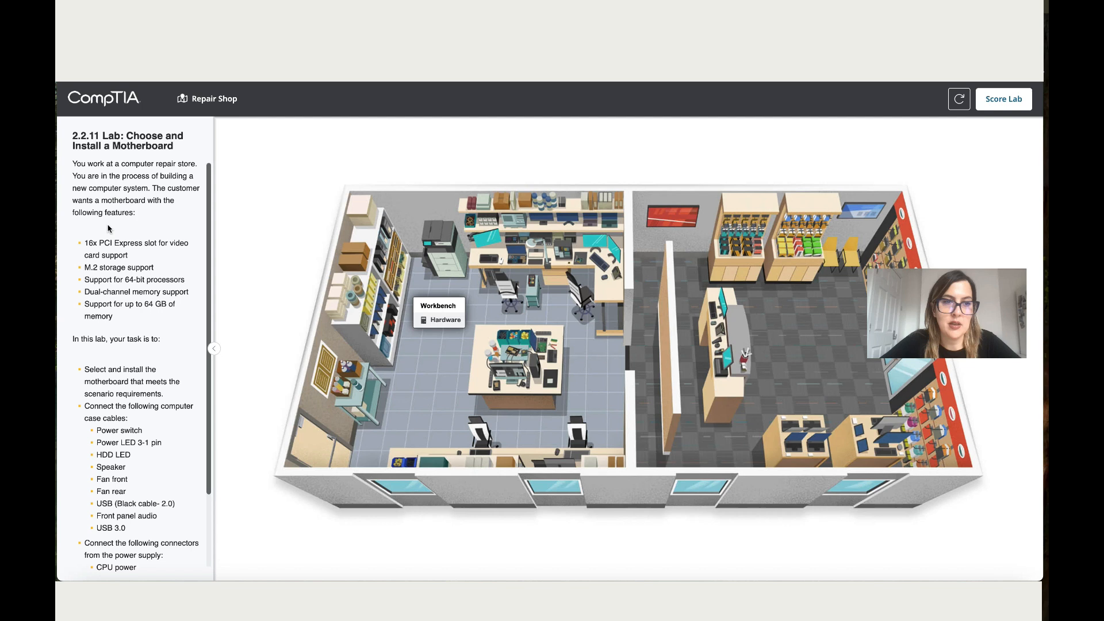
mouse_move(130, 233)
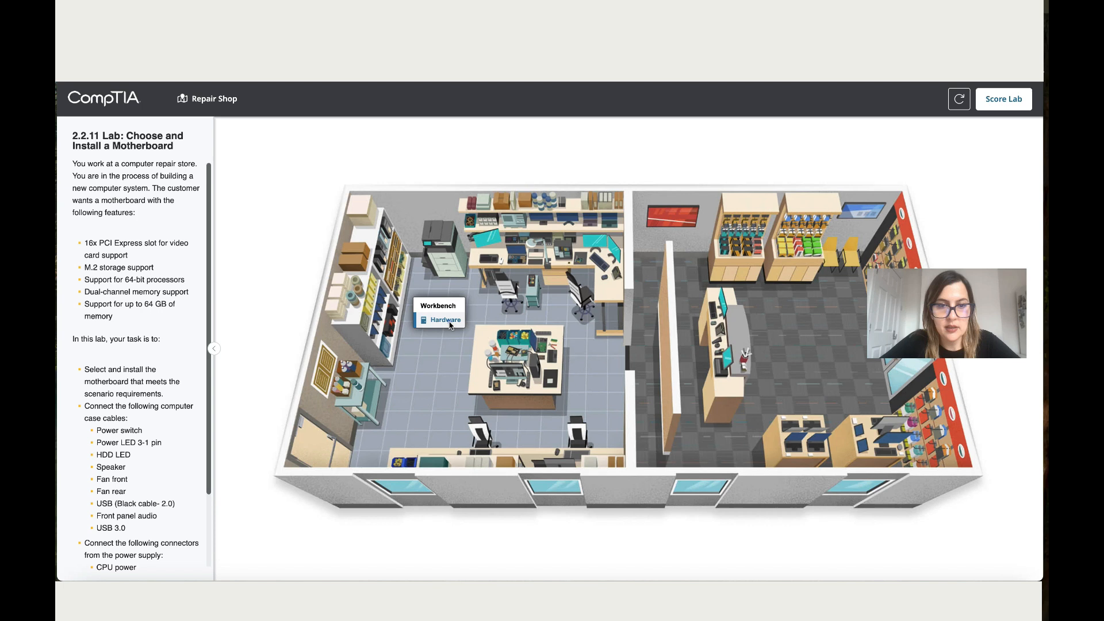
- Open the Hardware workbench on the case's motherboard side and list the three available motherboards
click(445, 319)
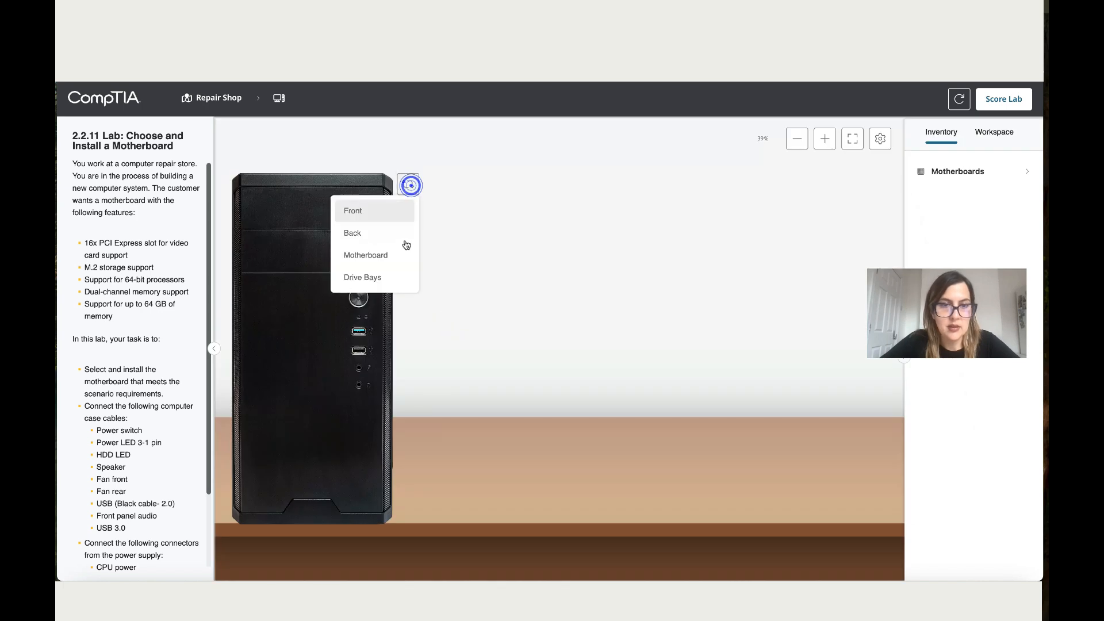
click(364, 254)
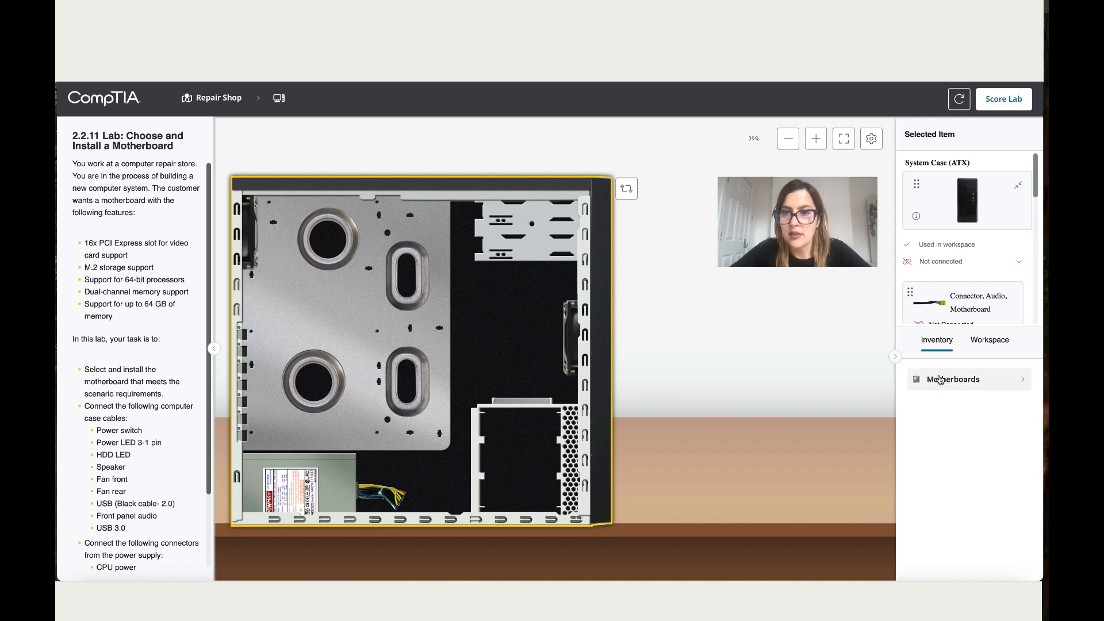
click(954, 379)
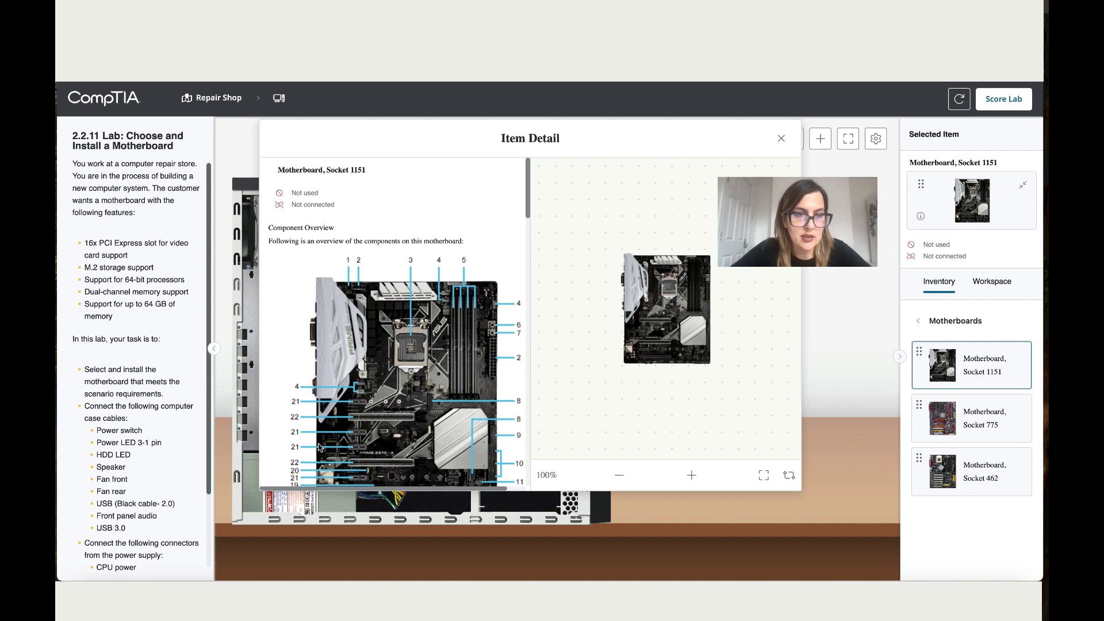
mouse_move(390, 373)
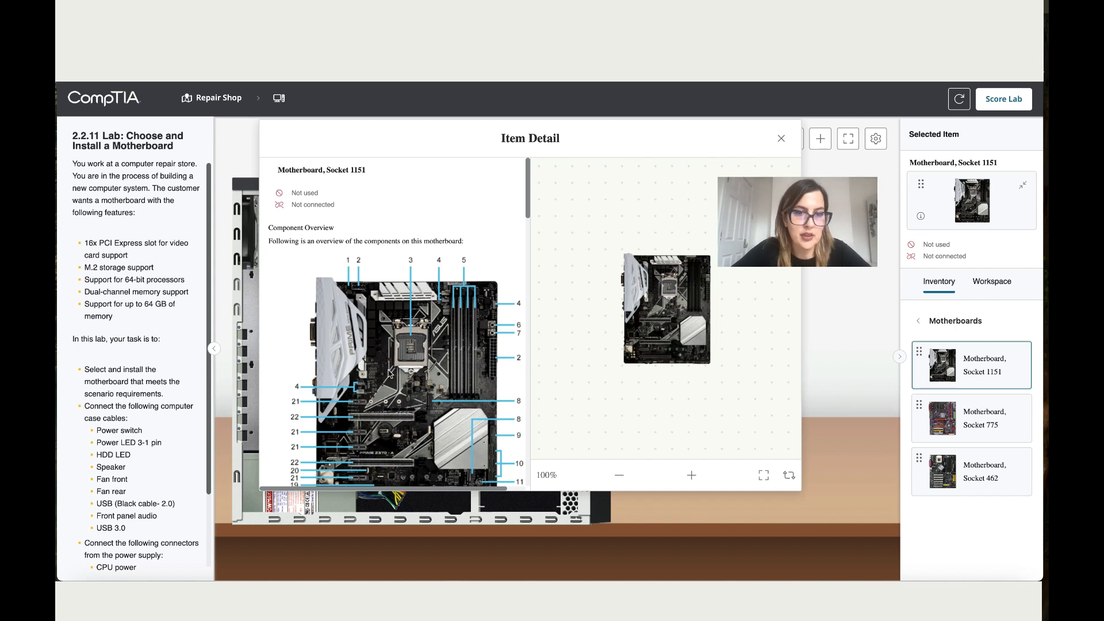
- Review the Socket 1151 motherboard's specifications and close its Item Detail window
scroll(down, 3)
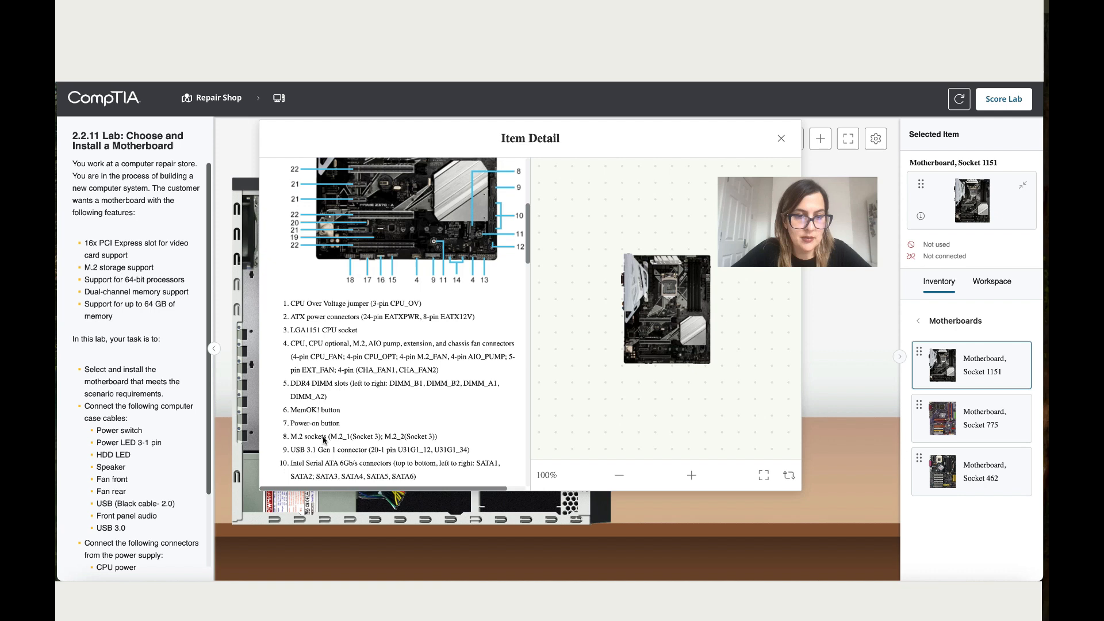
scroll(down, 3)
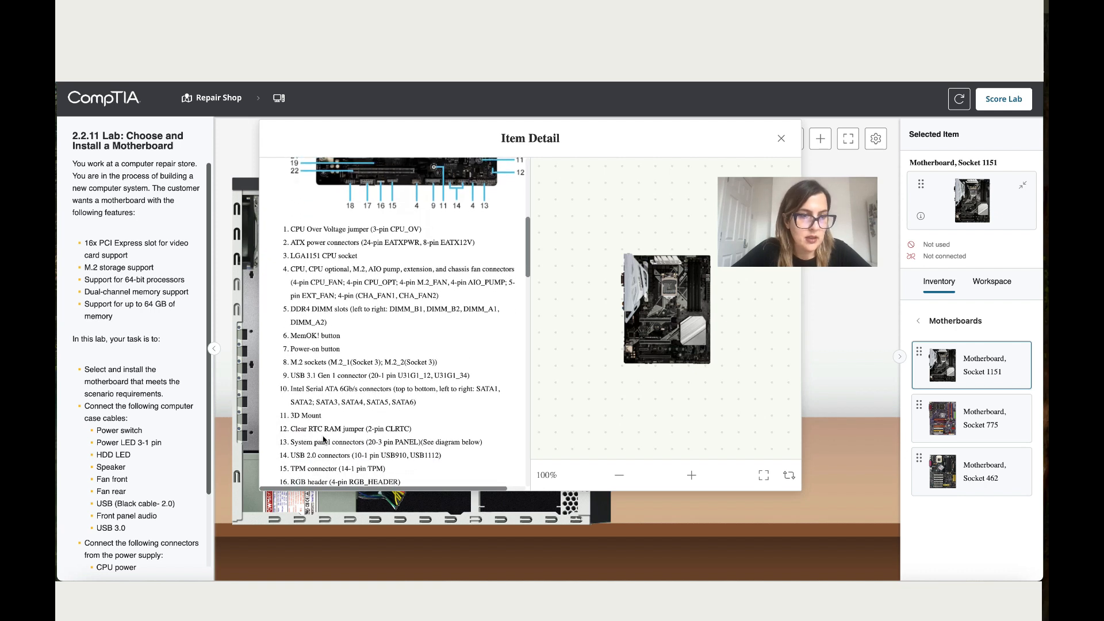
scroll(down, 3)
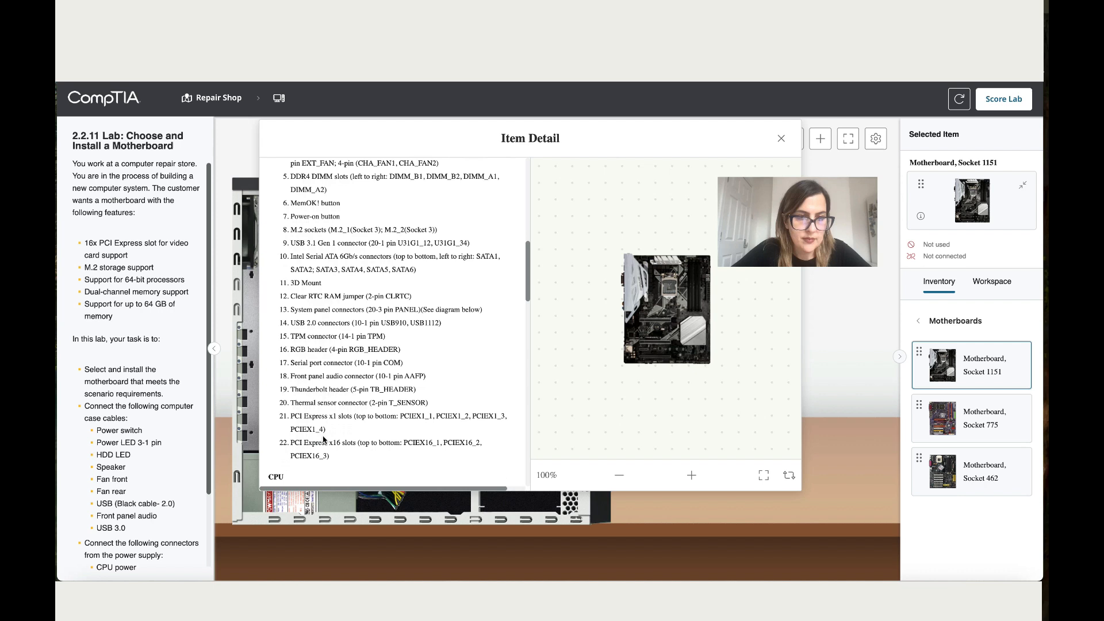
scroll(down, 3)
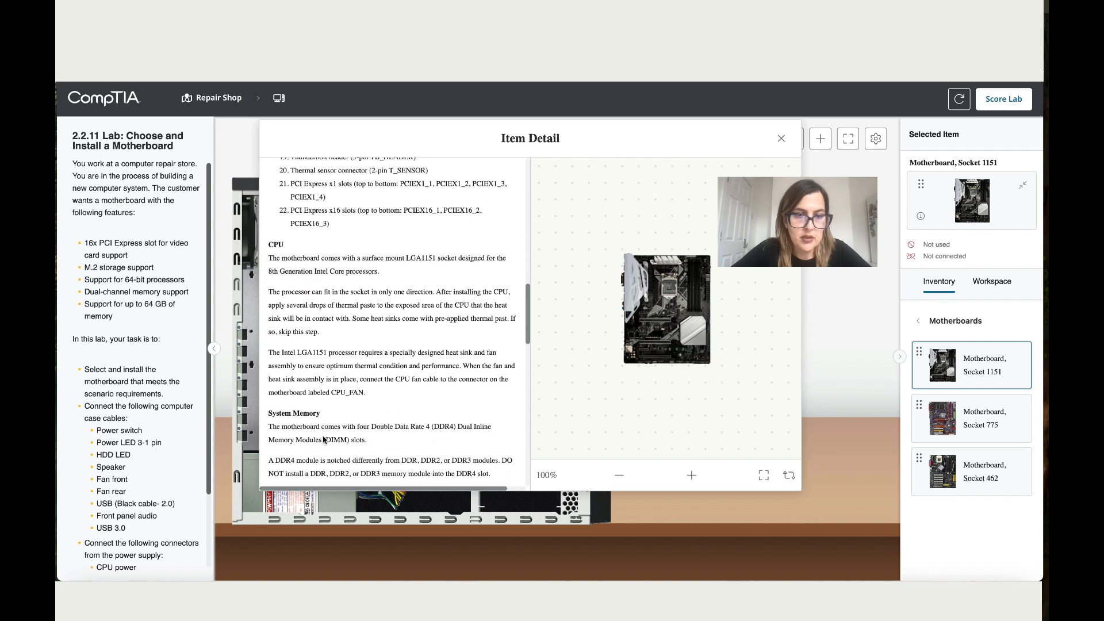
scroll(down, 3)
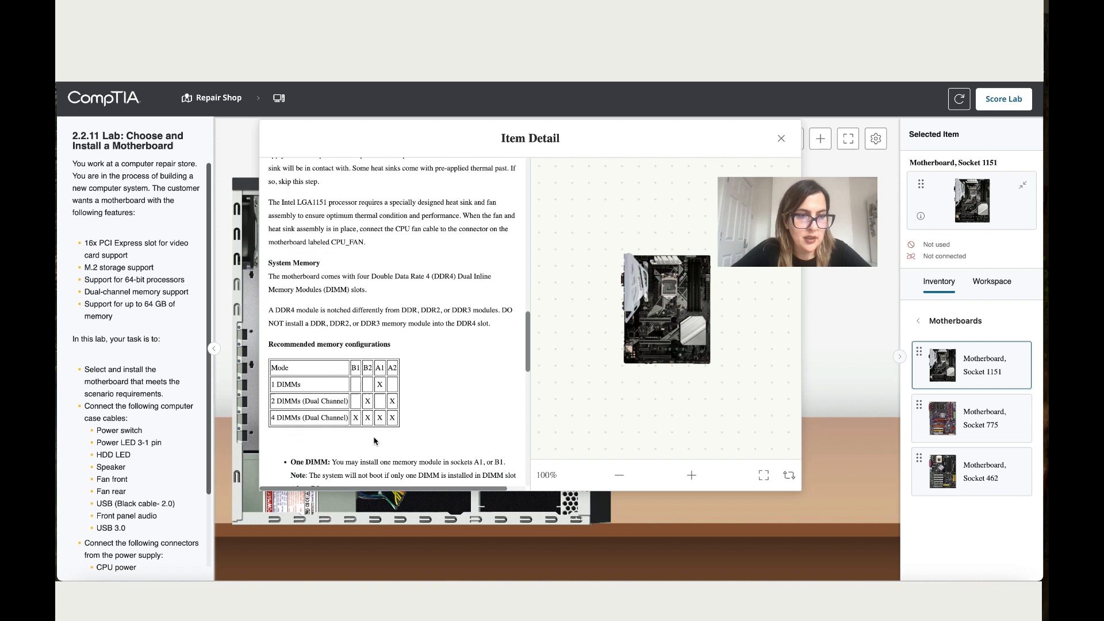
scroll(down, 3)
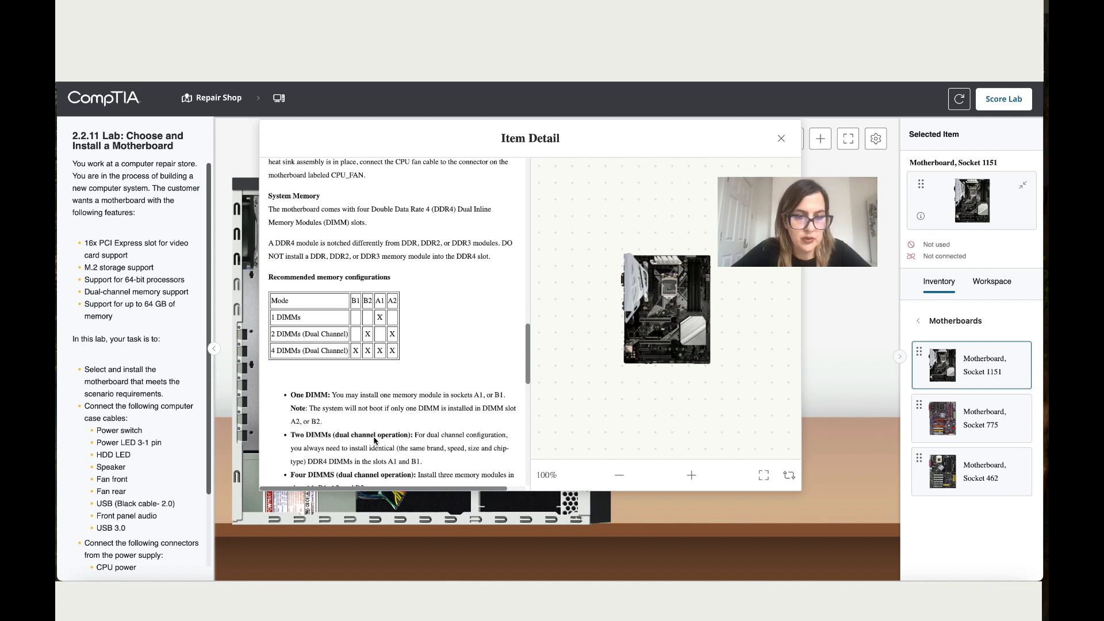
scroll(down, 3)
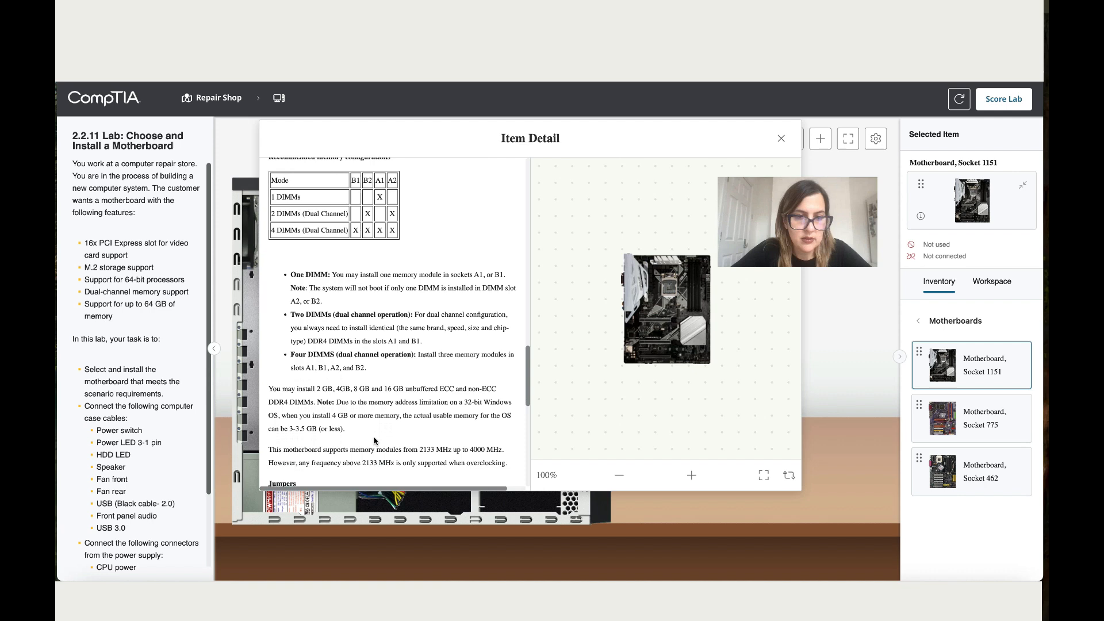
scroll(down, 3)
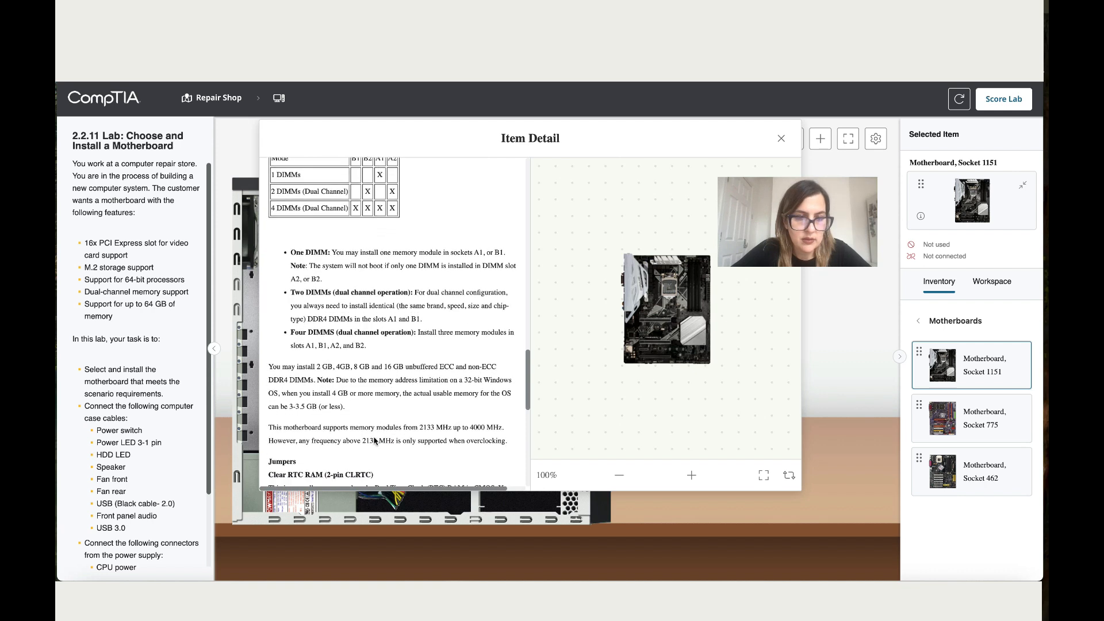
scroll(down, 3)
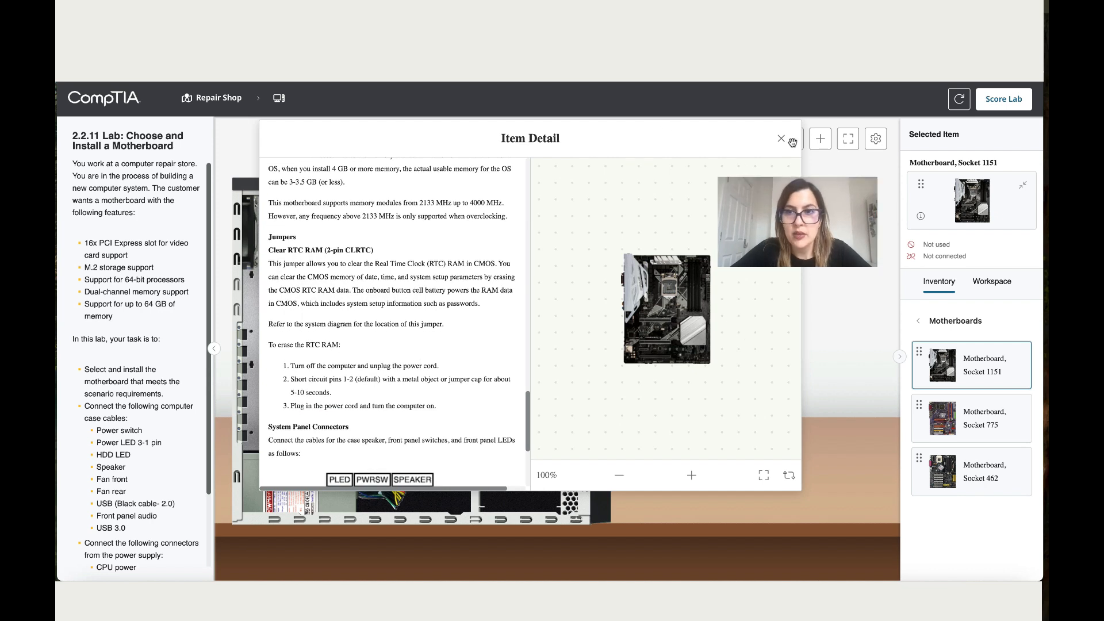
click(781, 139)
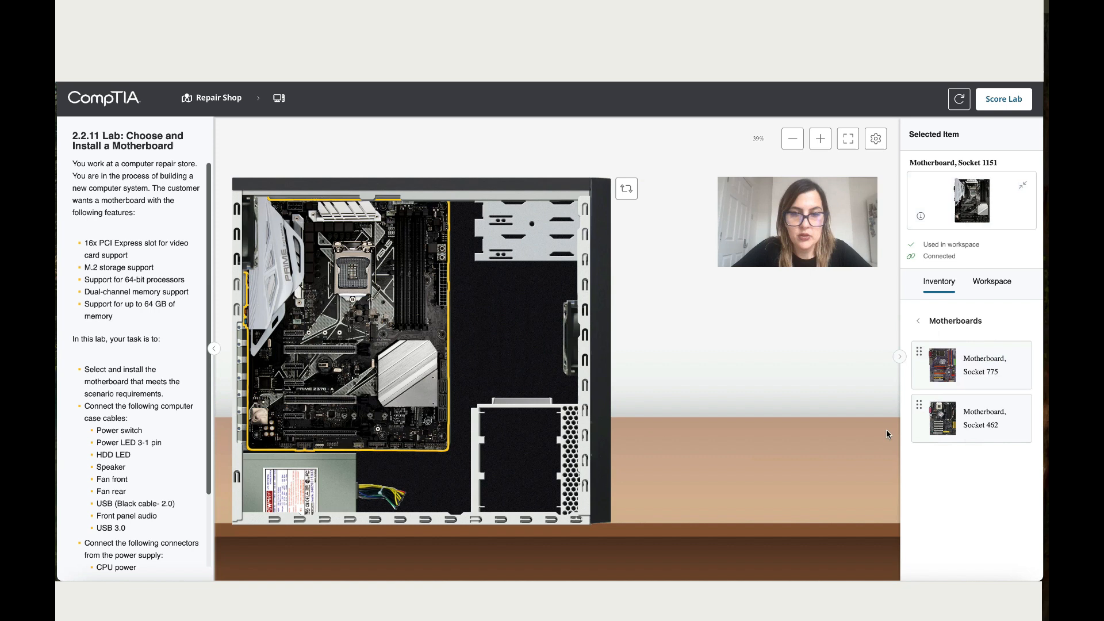
click(971, 364)
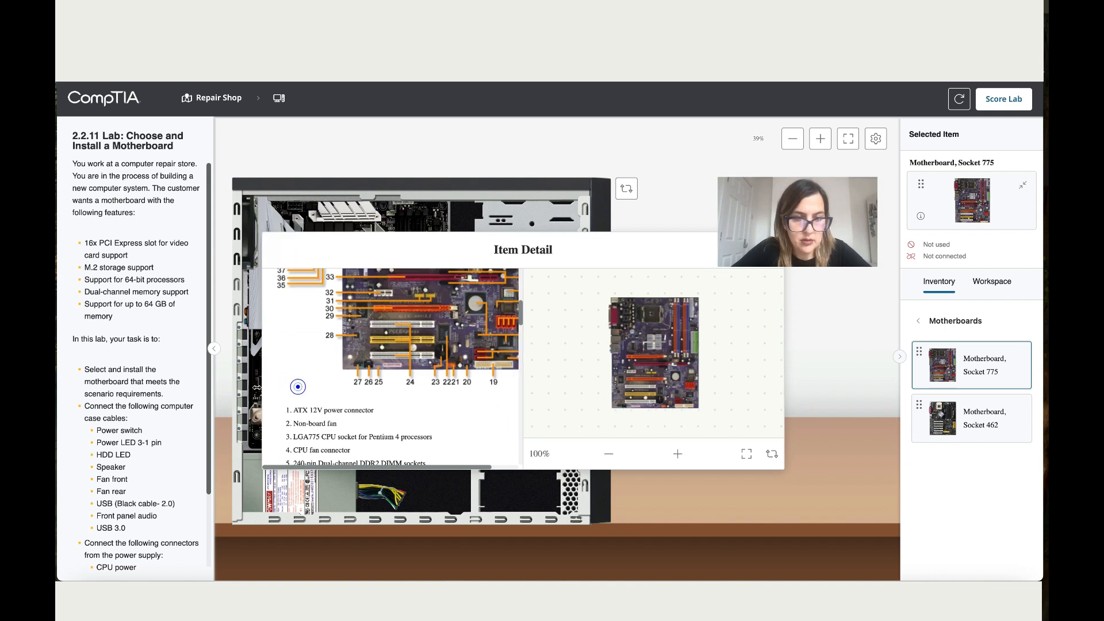
scroll(down, 3)
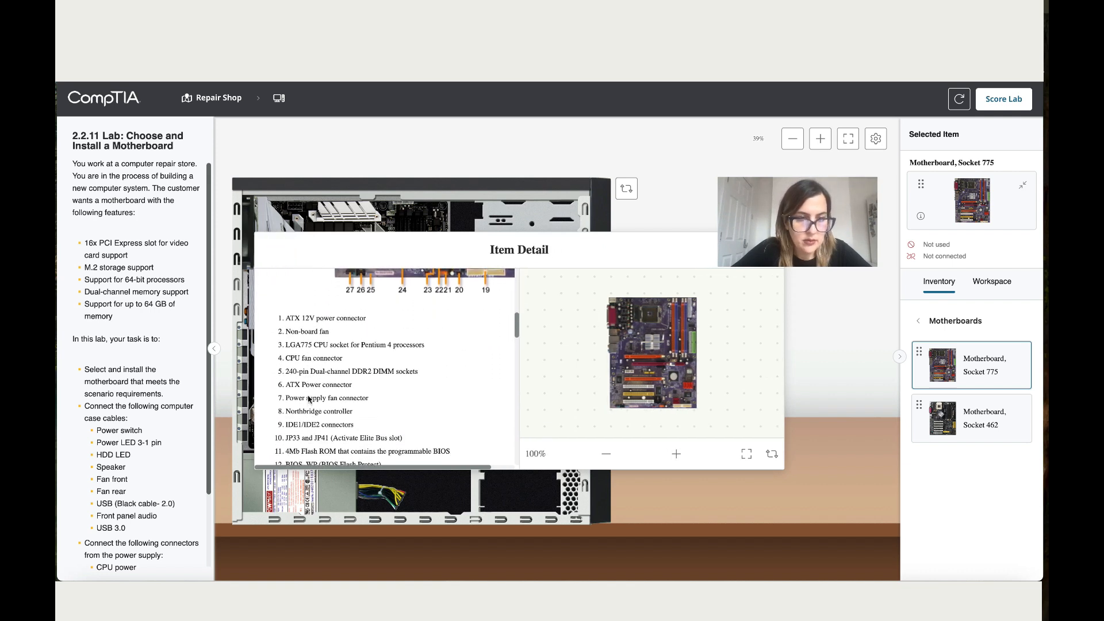
scroll(down, 3)
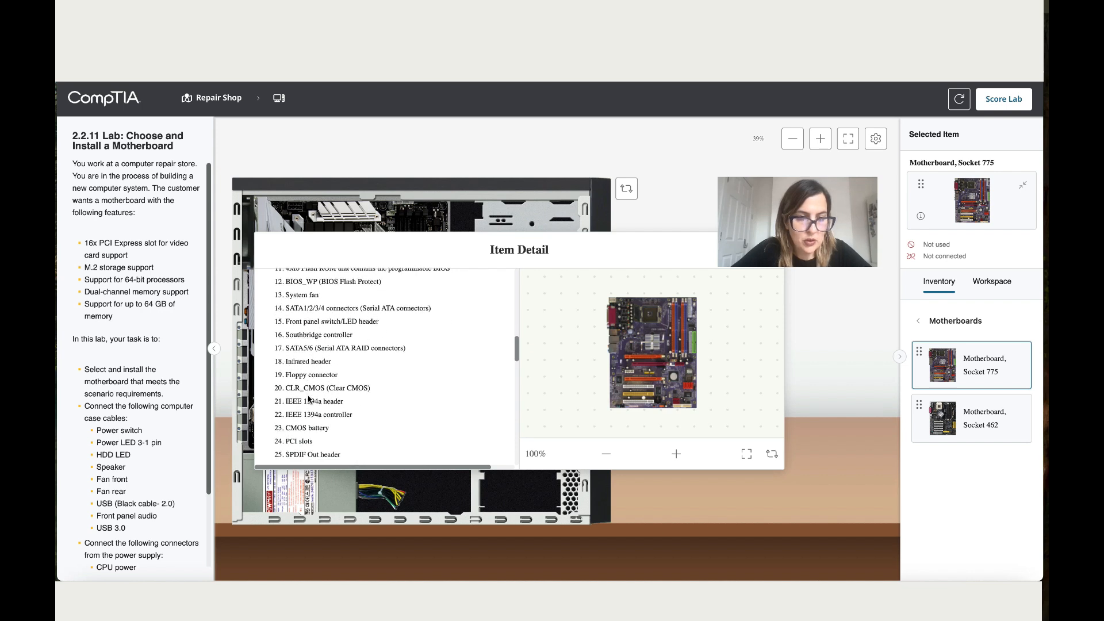
scroll(down, 3)
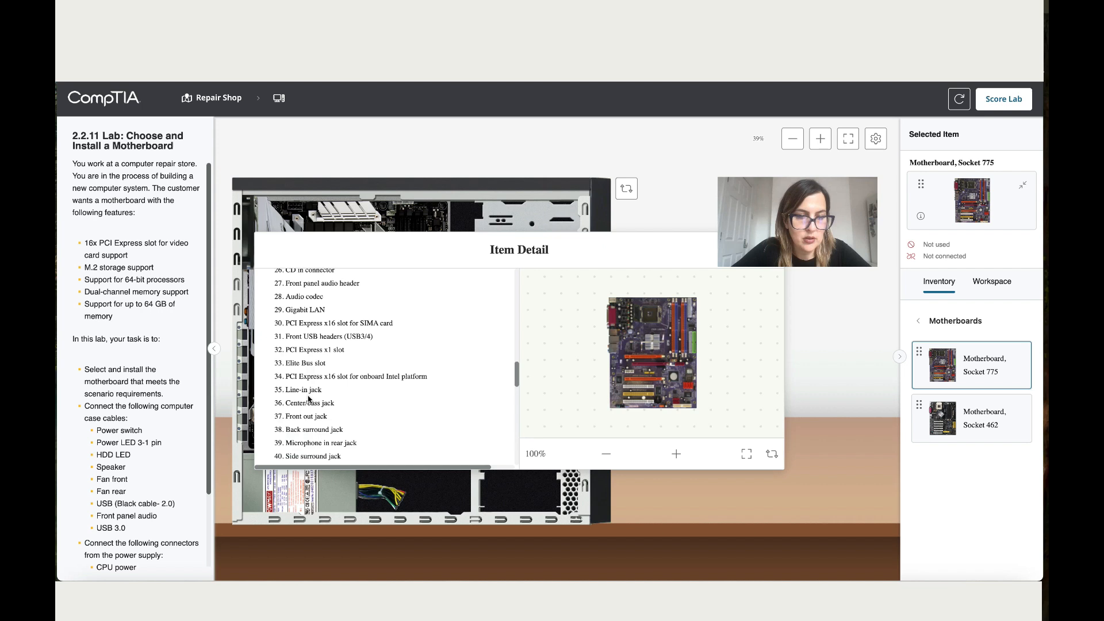
scroll(down, 3)
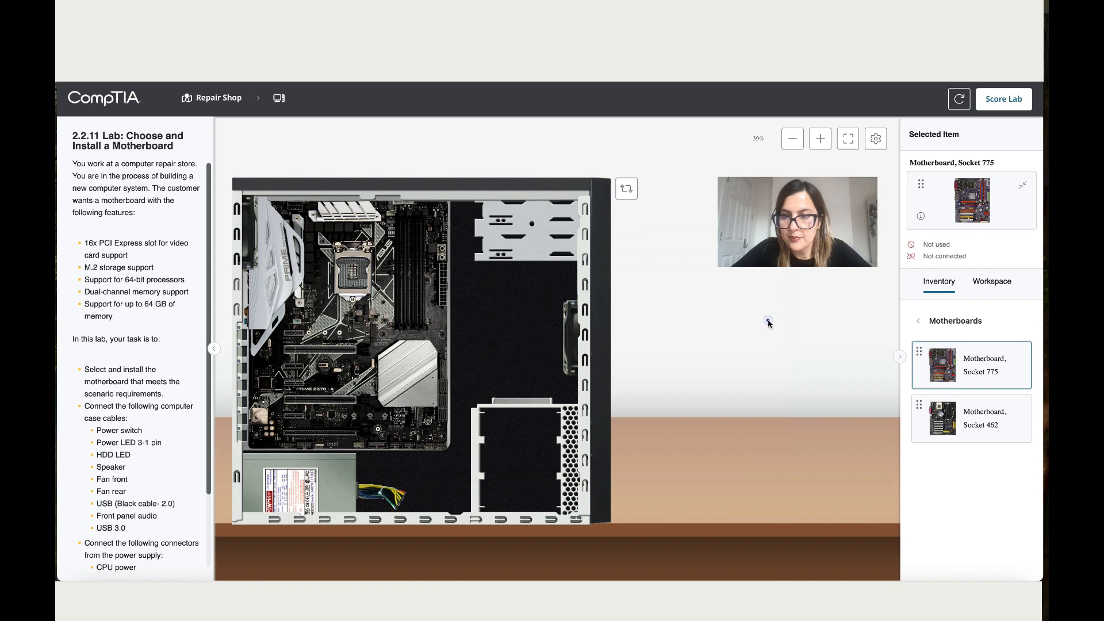
click(971, 417)
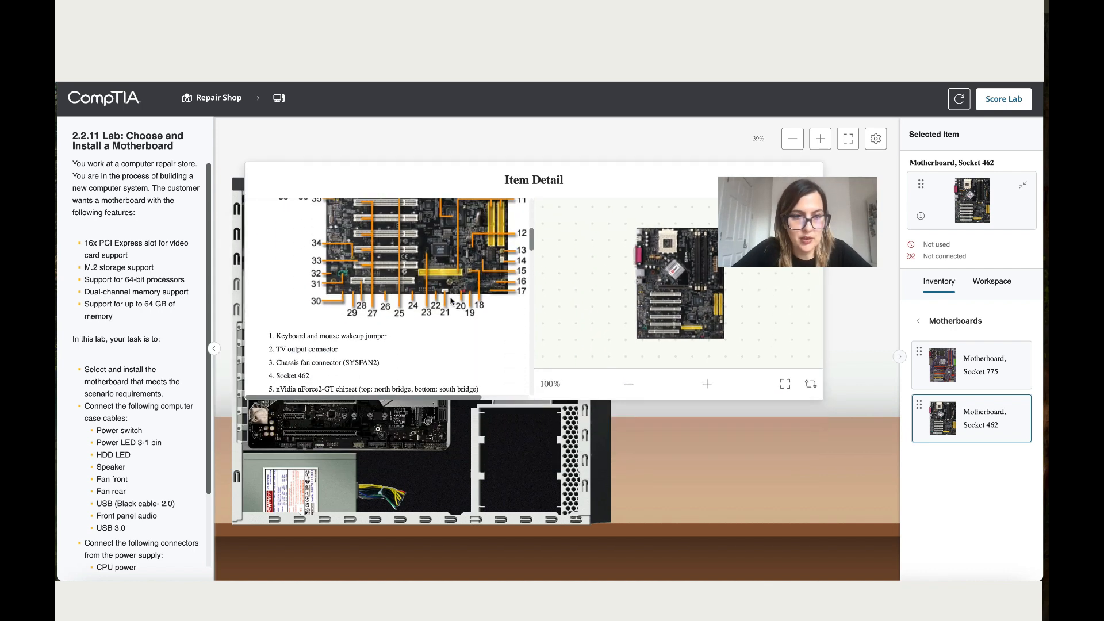
scroll(down, 3)
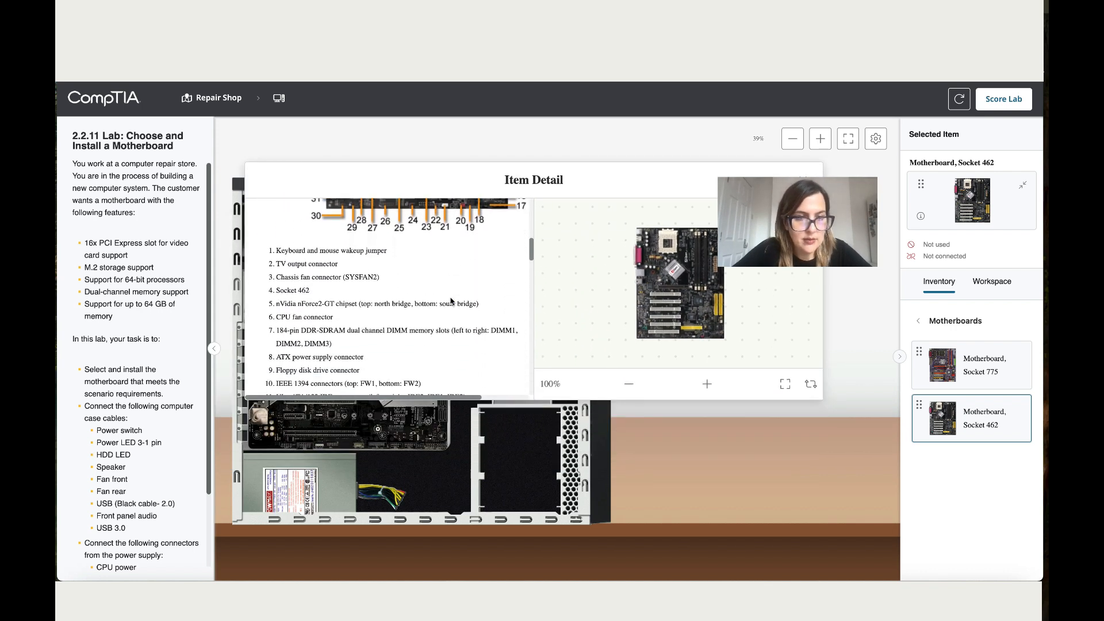
scroll(down, 3)
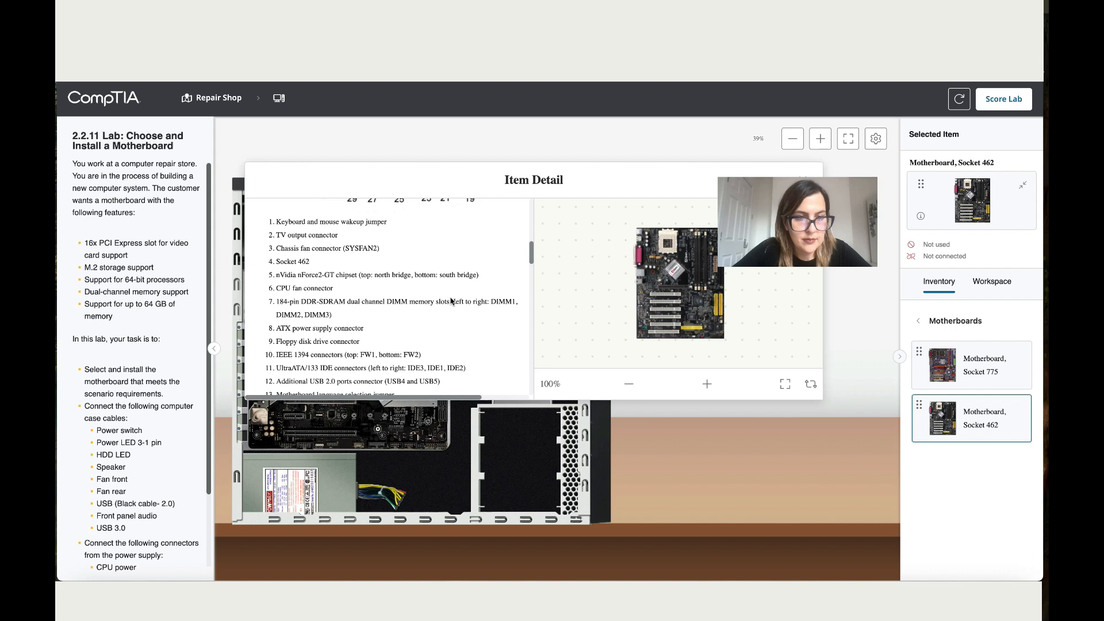
scroll(down, 3)
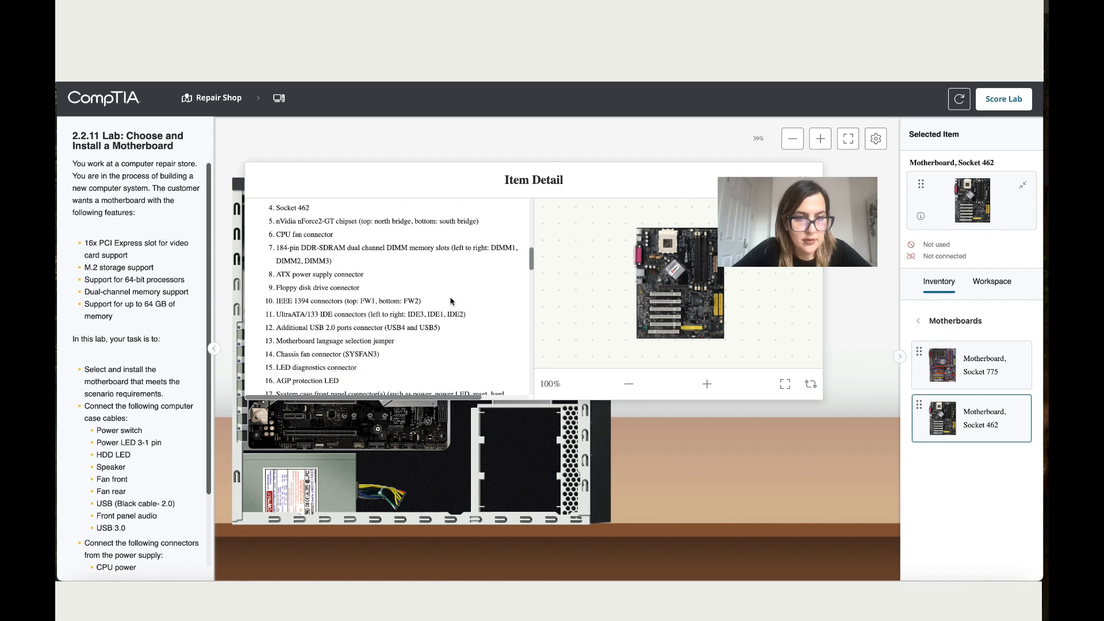
scroll(down, 3)
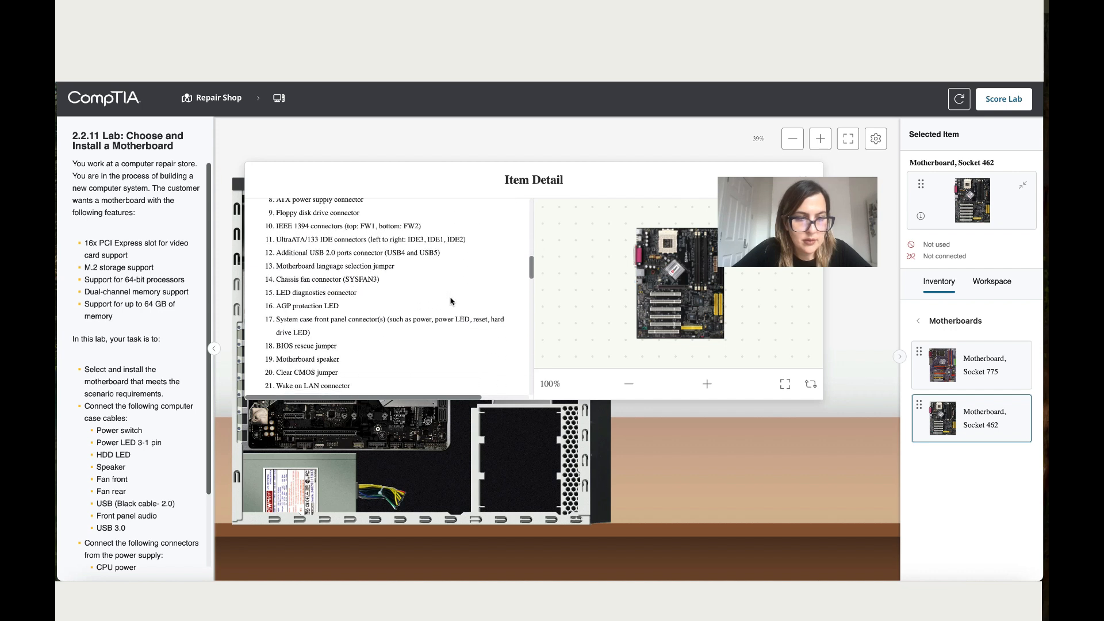
scroll(down, 3)
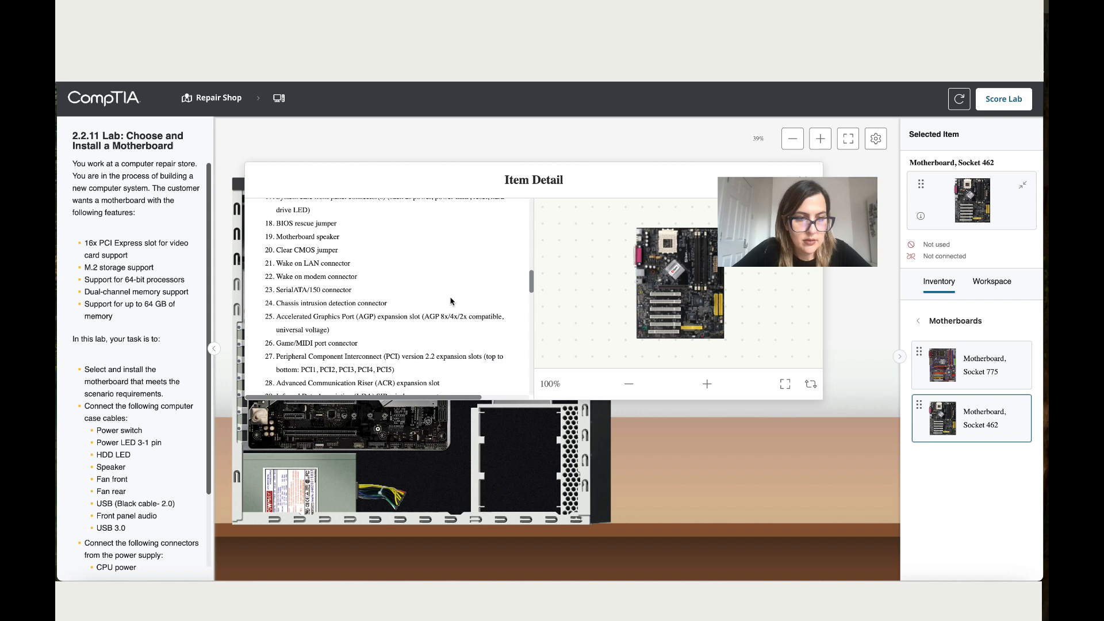
scroll(down, 3)
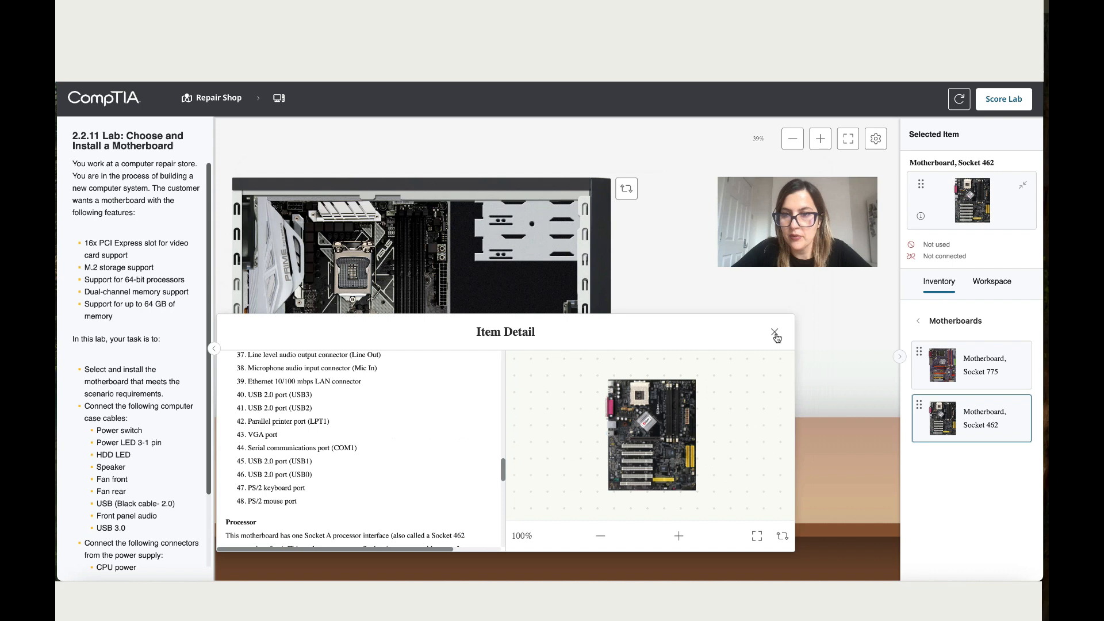
click(776, 332)
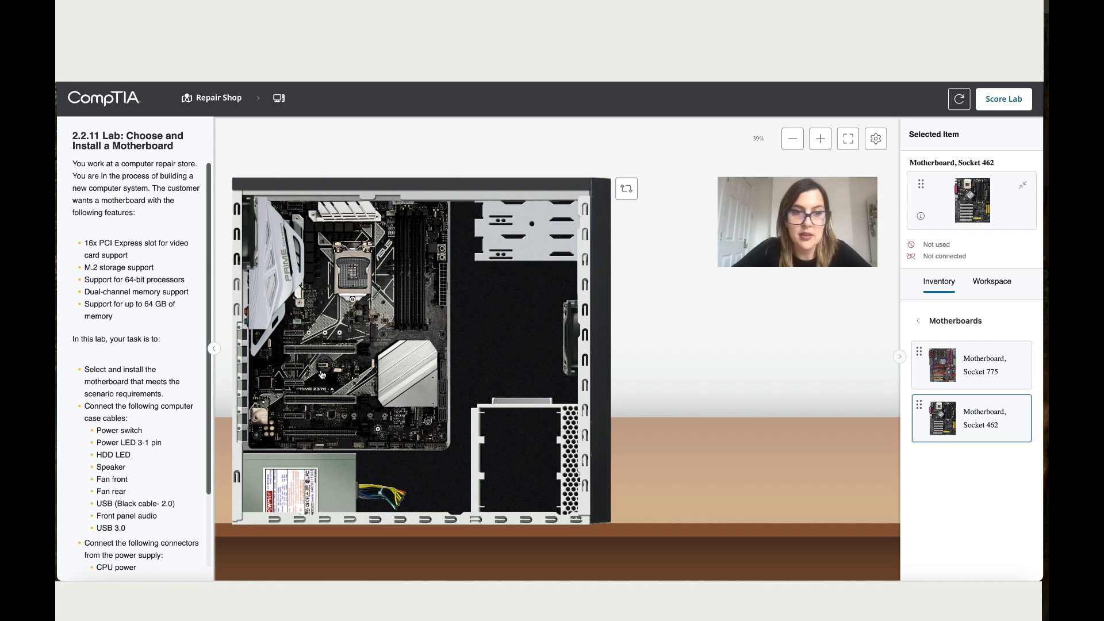
- Scroll the Socket 1151 manual down to the System Panel Connectors diagram
scroll(down, 3)
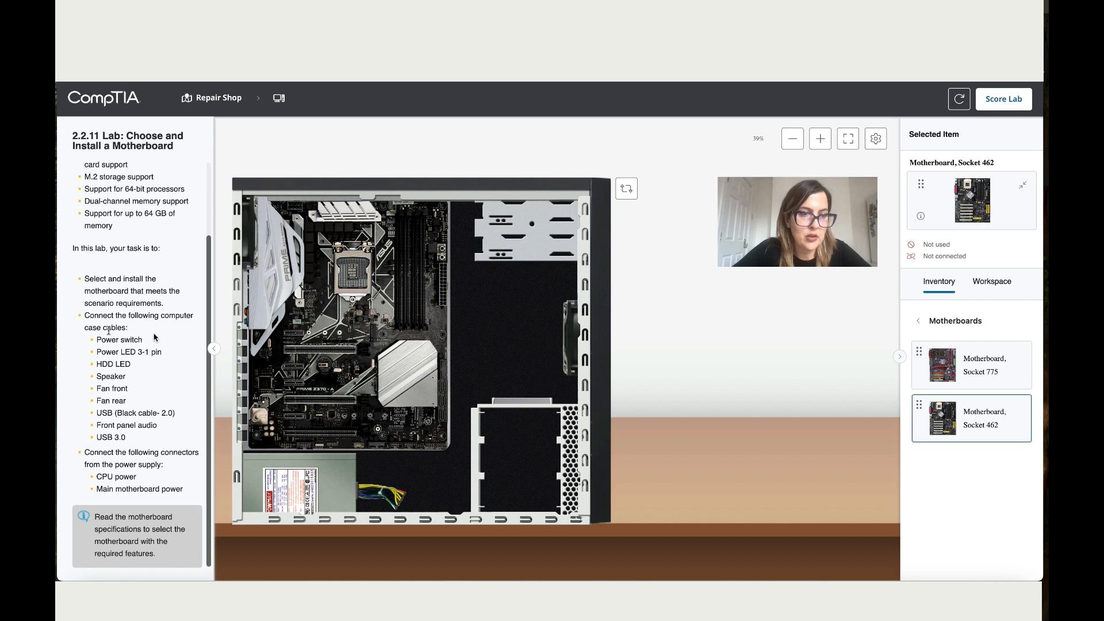
mouse_move(513, 326)
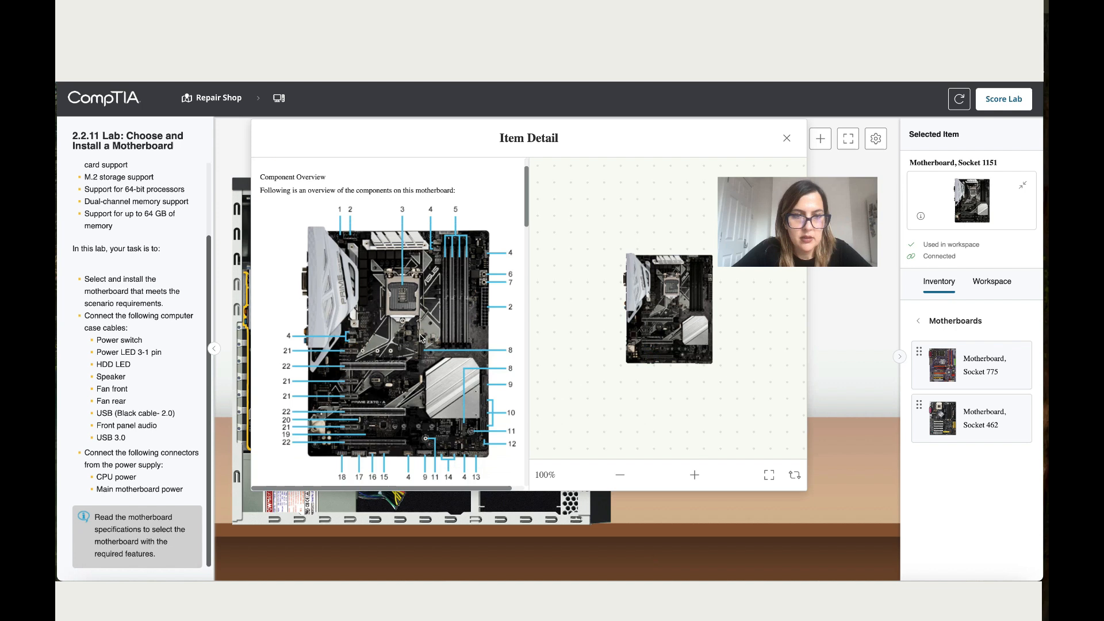
scroll(down, 3)
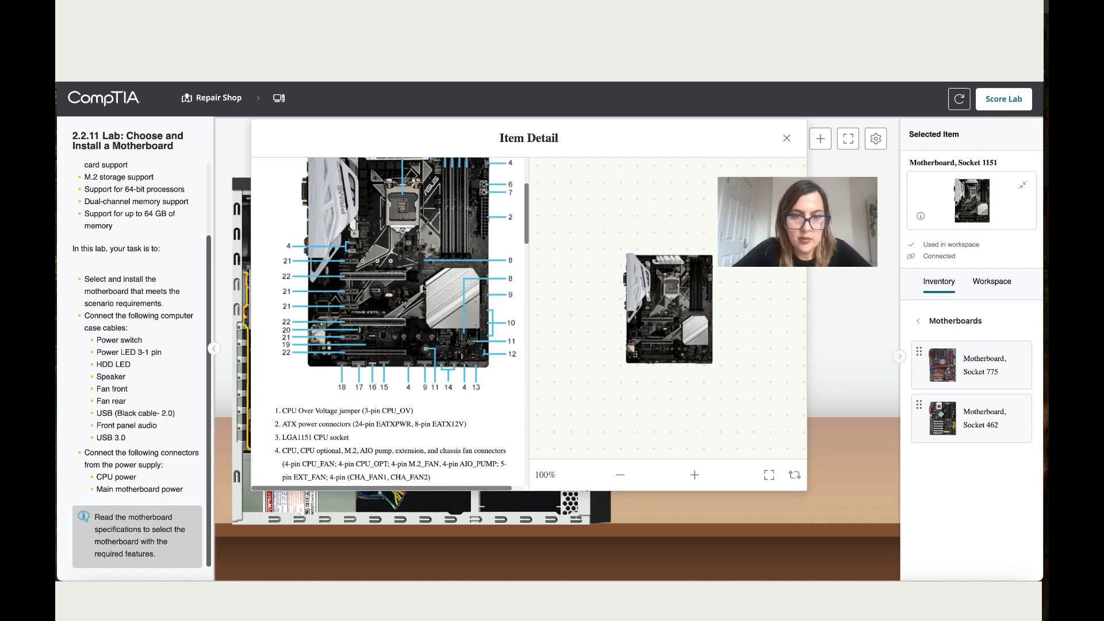
mouse_move(414, 298)
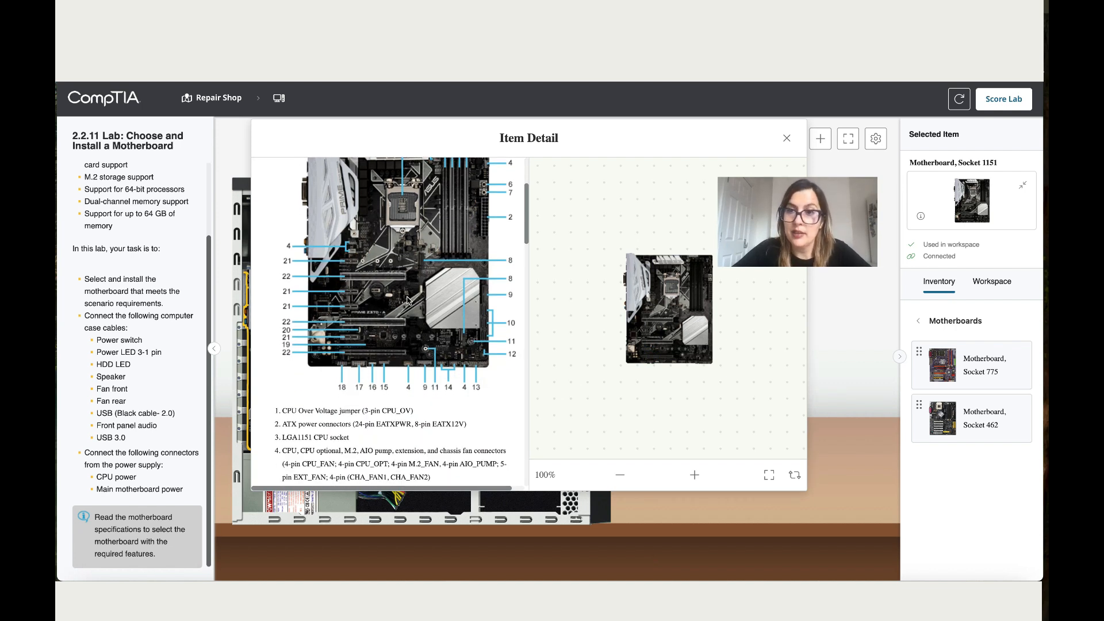
scroll(down, 3)
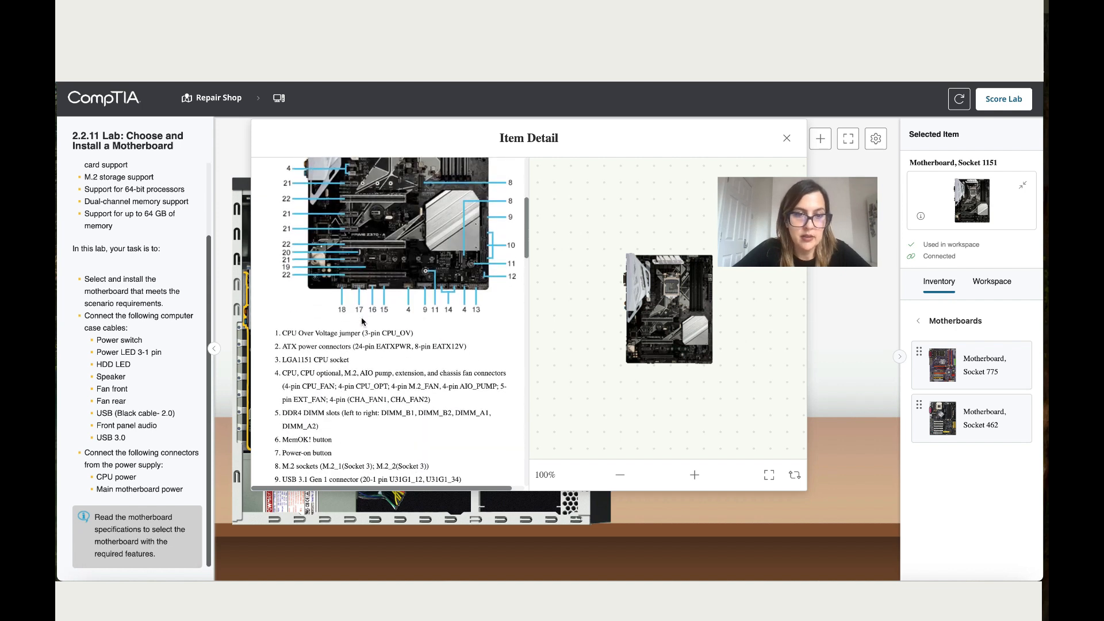
scroll(down, 3)
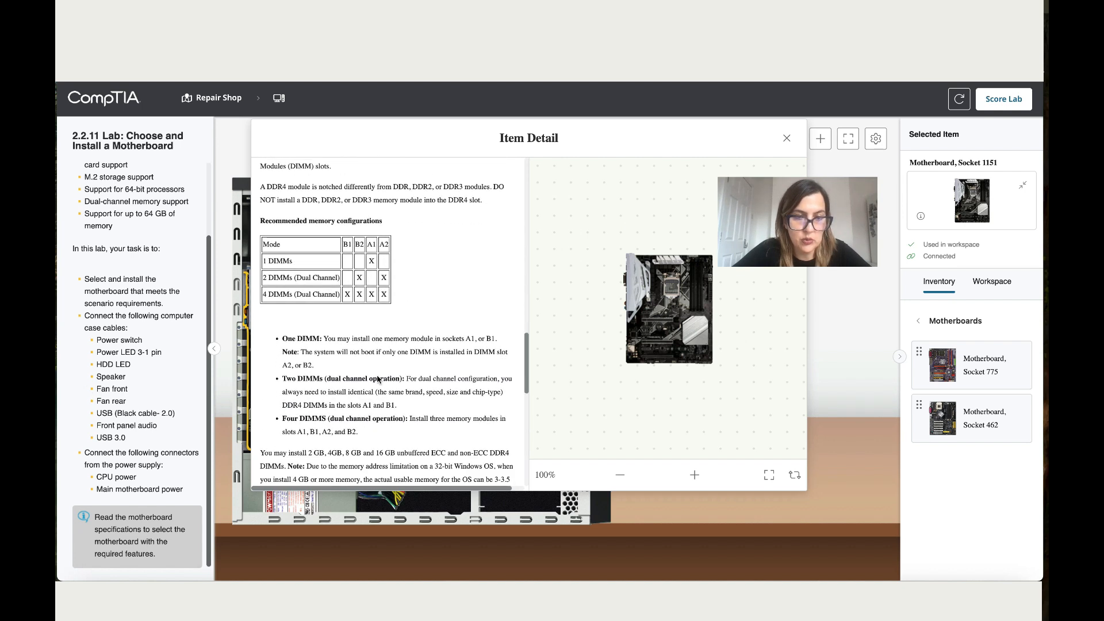
scroll(down, 3)
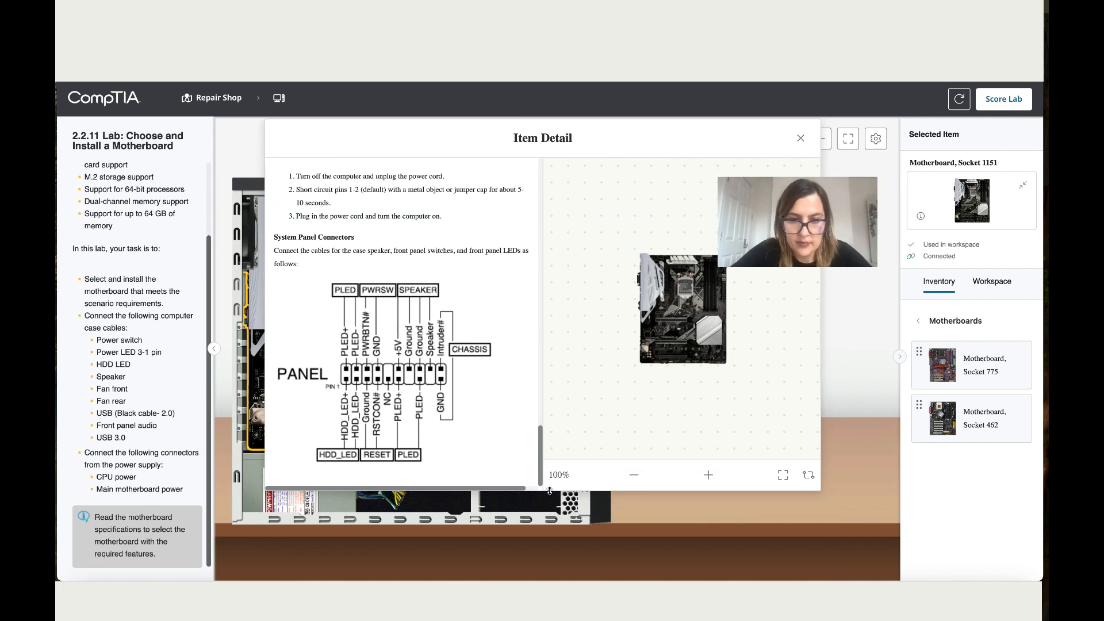
scroll(down, 3)
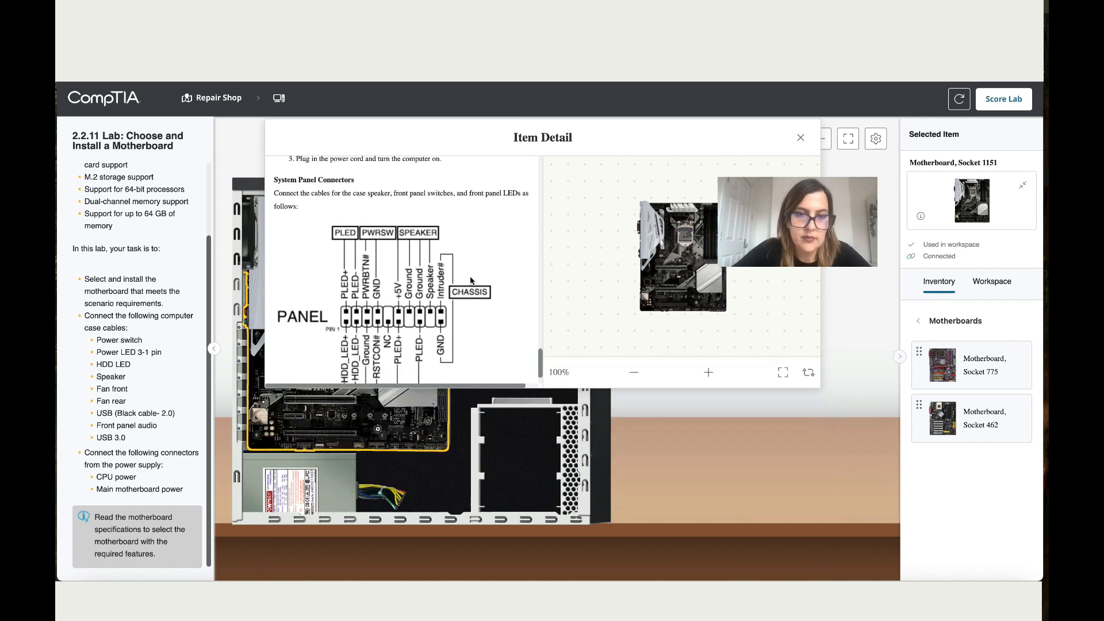
- Move the Item Detail window aside and zoom in on the motherboard's lower-edge headers
scroll(down, 3)
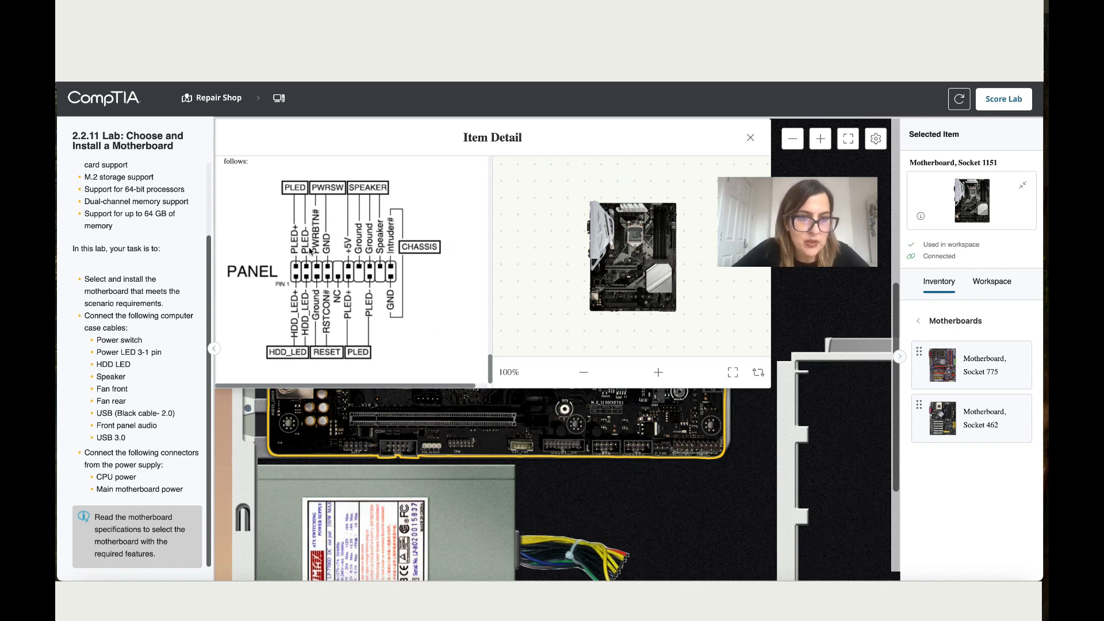
mouse_move(320, 191)
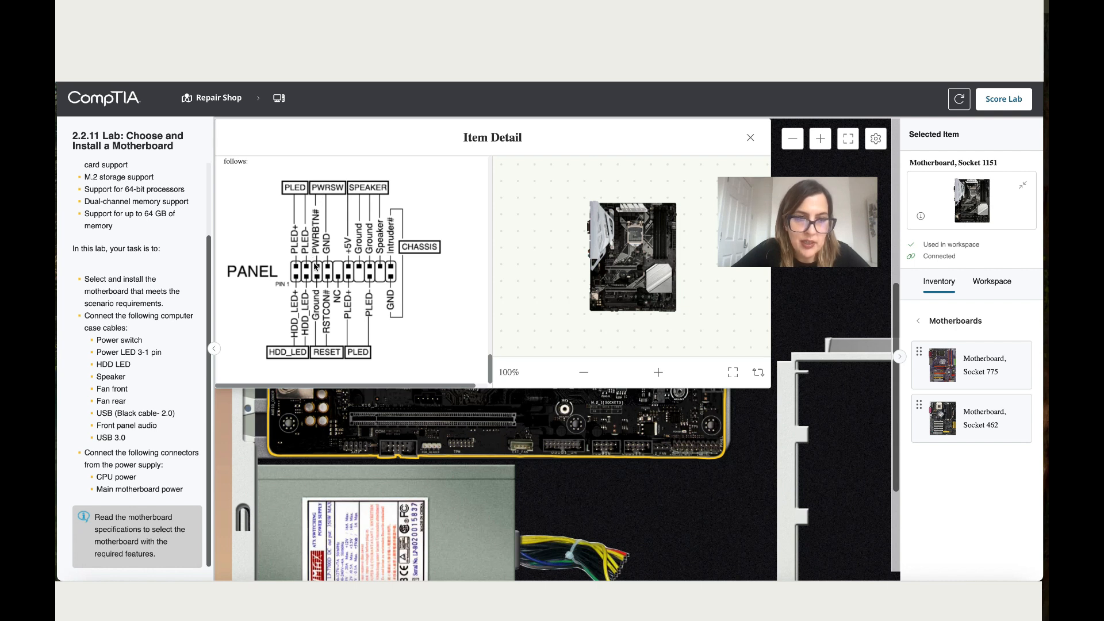
click(797, 221)
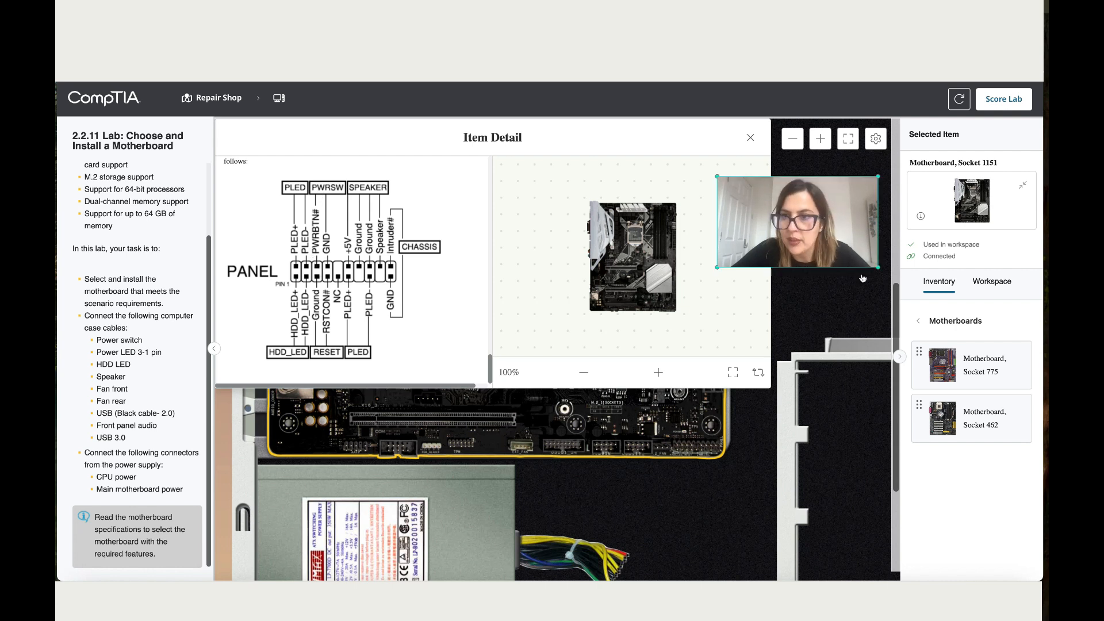
- List workspace components and attach the HDD LED and Power LED cables to the PANEL header
click(990, 282)
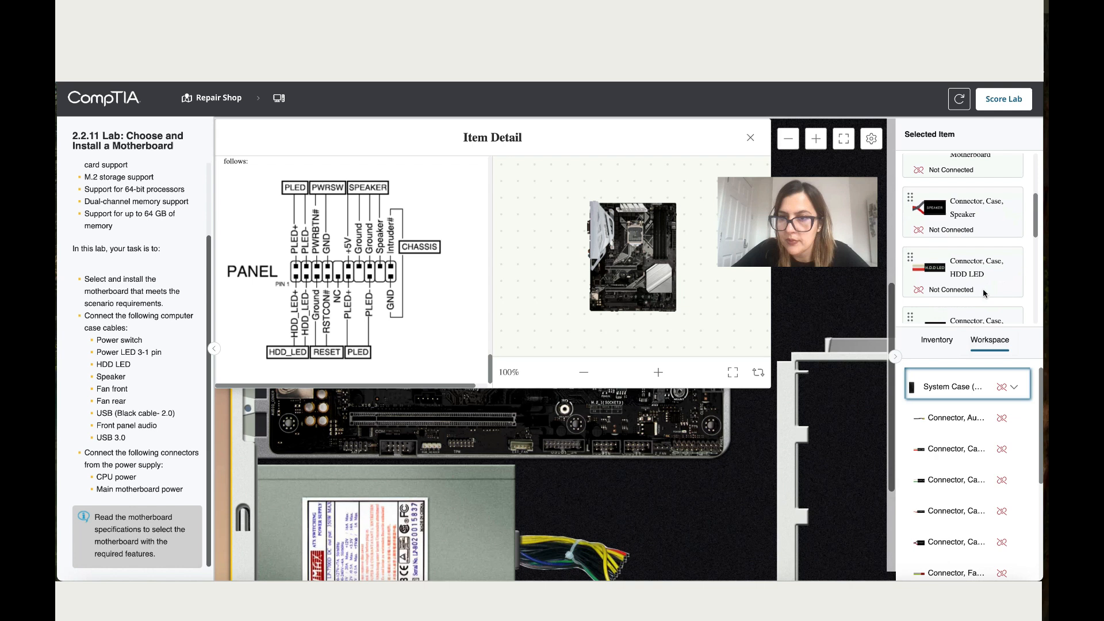
scroll(down, 3)
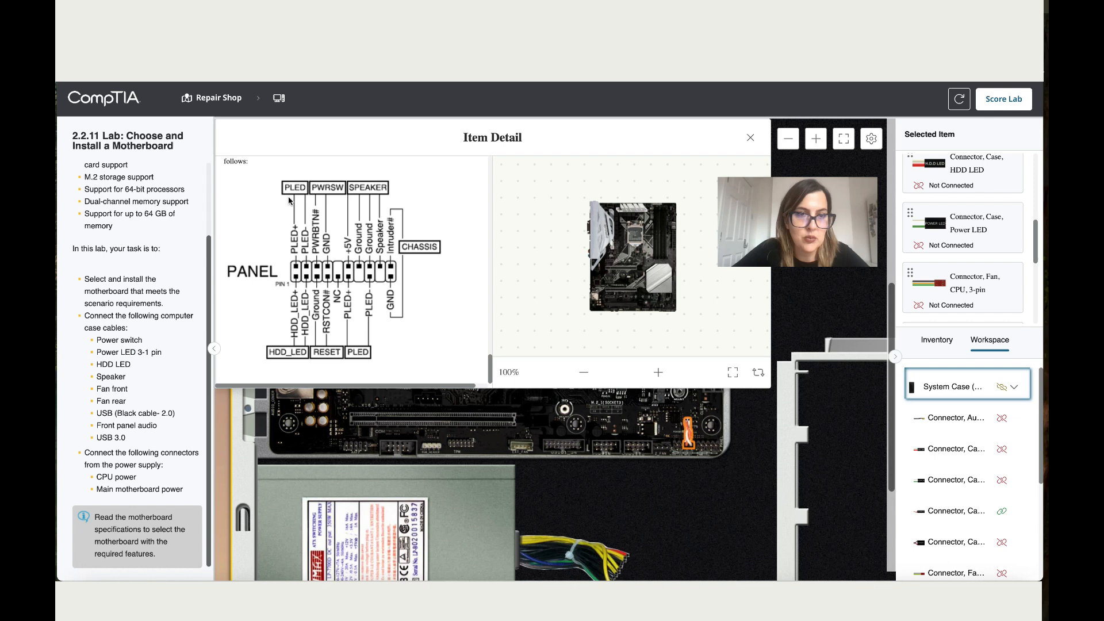
mouse_move(392, 324)
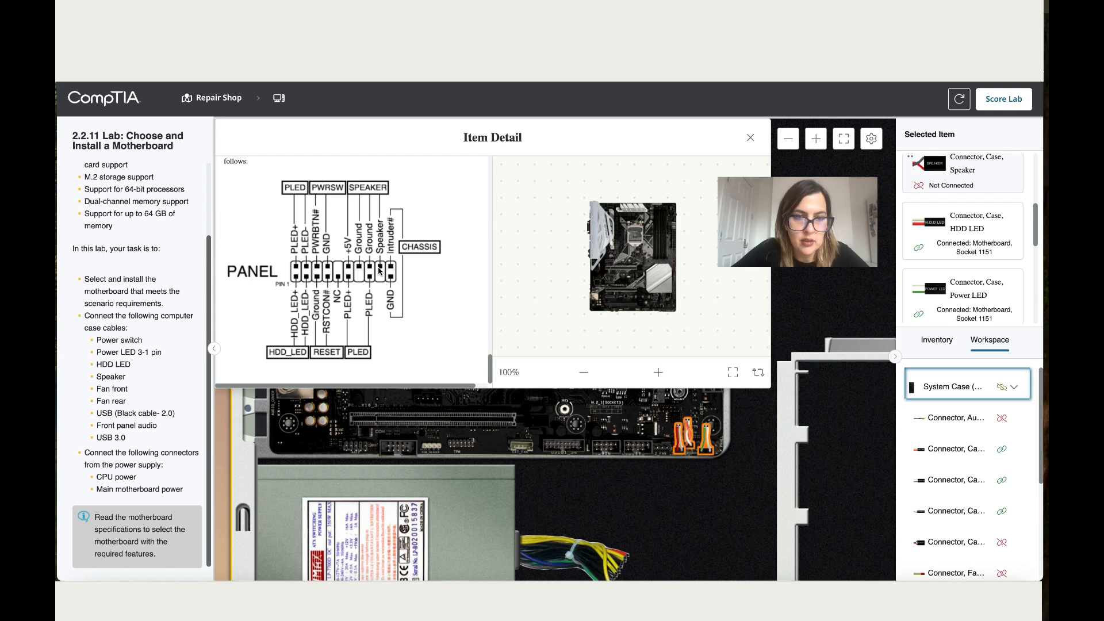
click(797, 222)
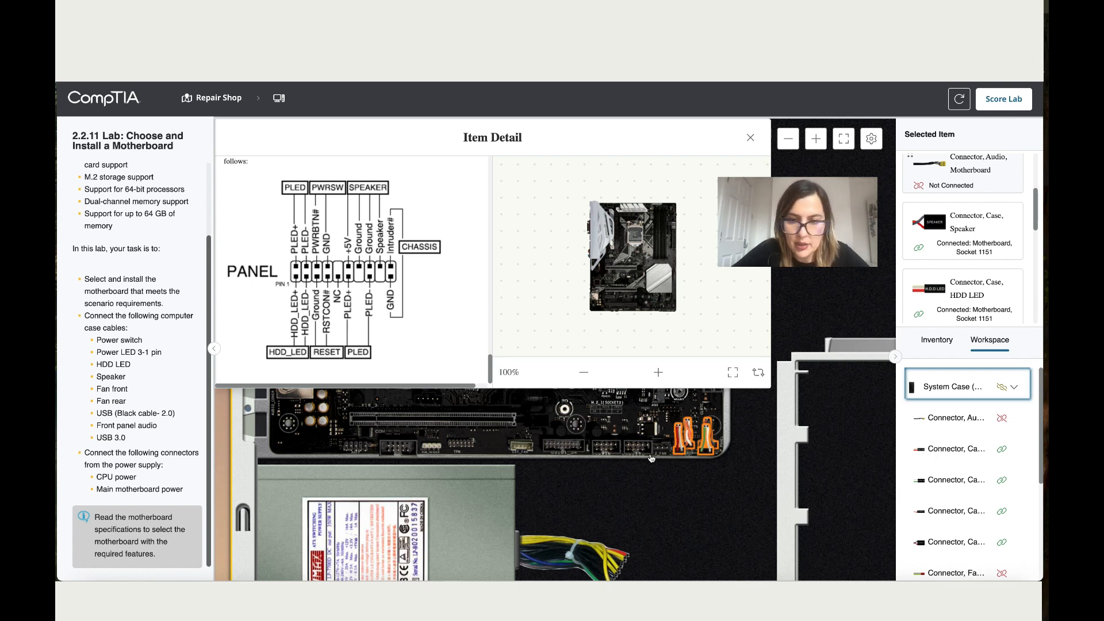
mouse_move(664, 460)
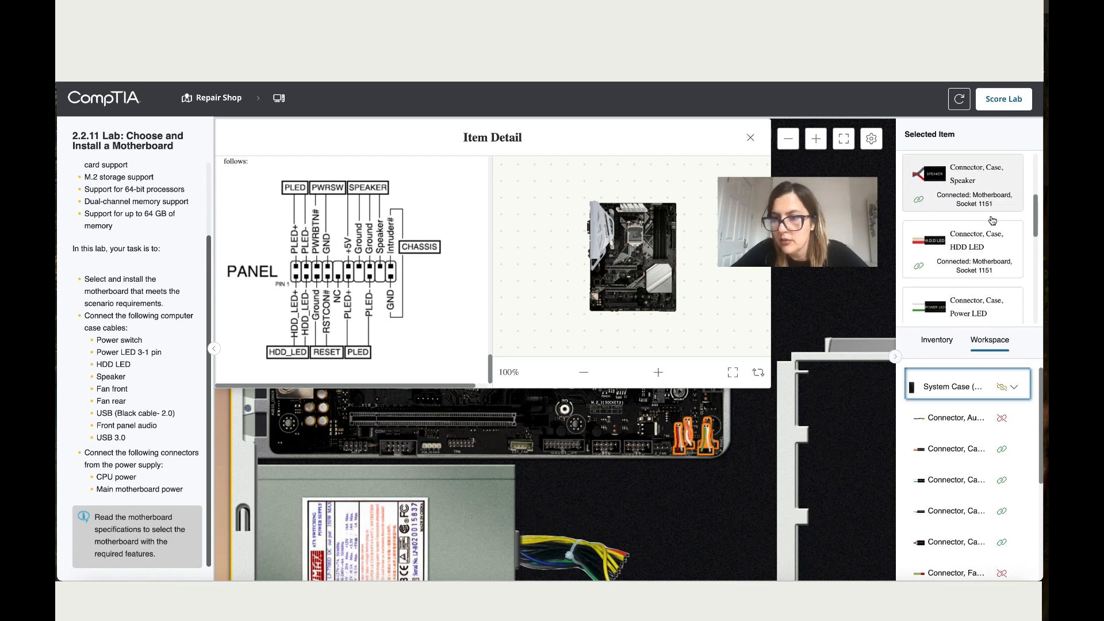
- Attach the Case Speaker to the PANEL header and the 3-pin CPU fan cable to CPU_FAN
scroll(down, 3)
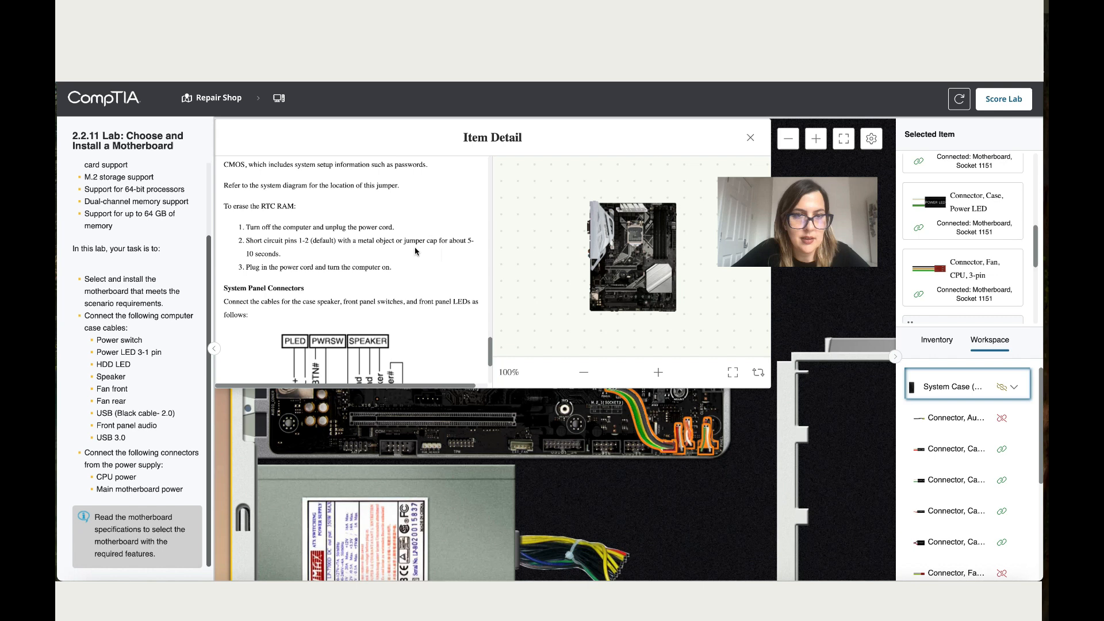
scroll(down, 3)
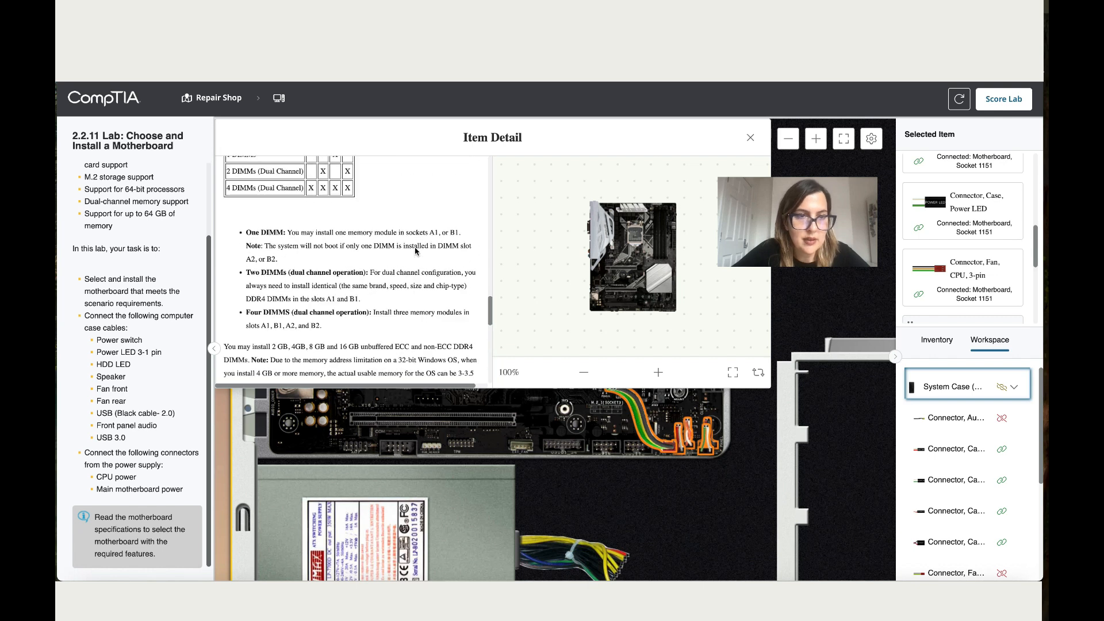
scroll(down, 3)
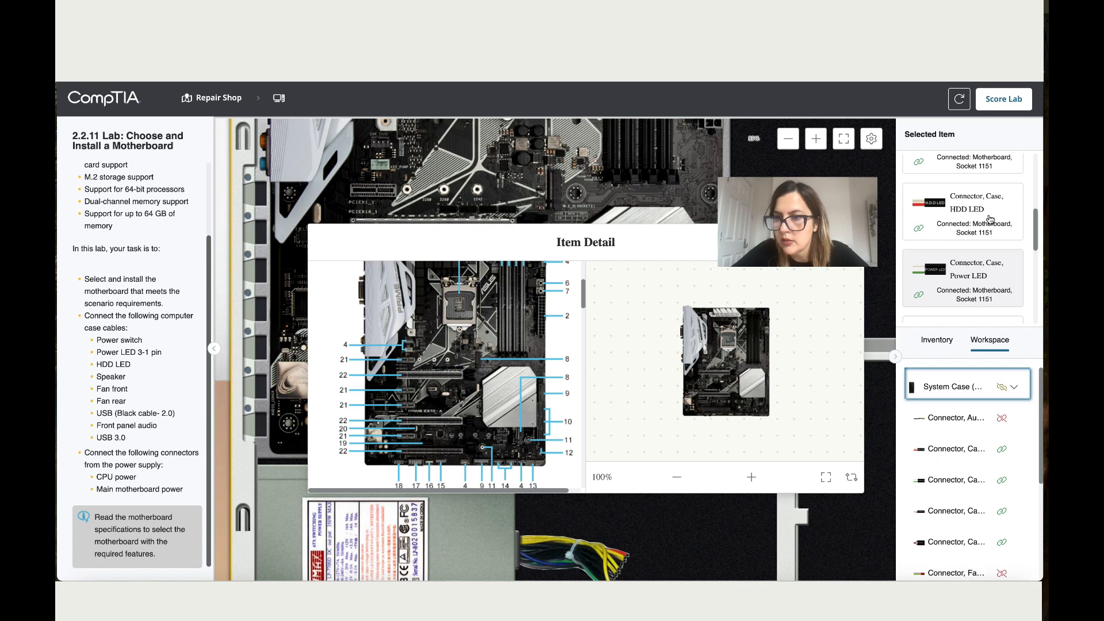
- Confirm the ATX case shows four of nine connections and scroll to the component list
scroll(down, 3)
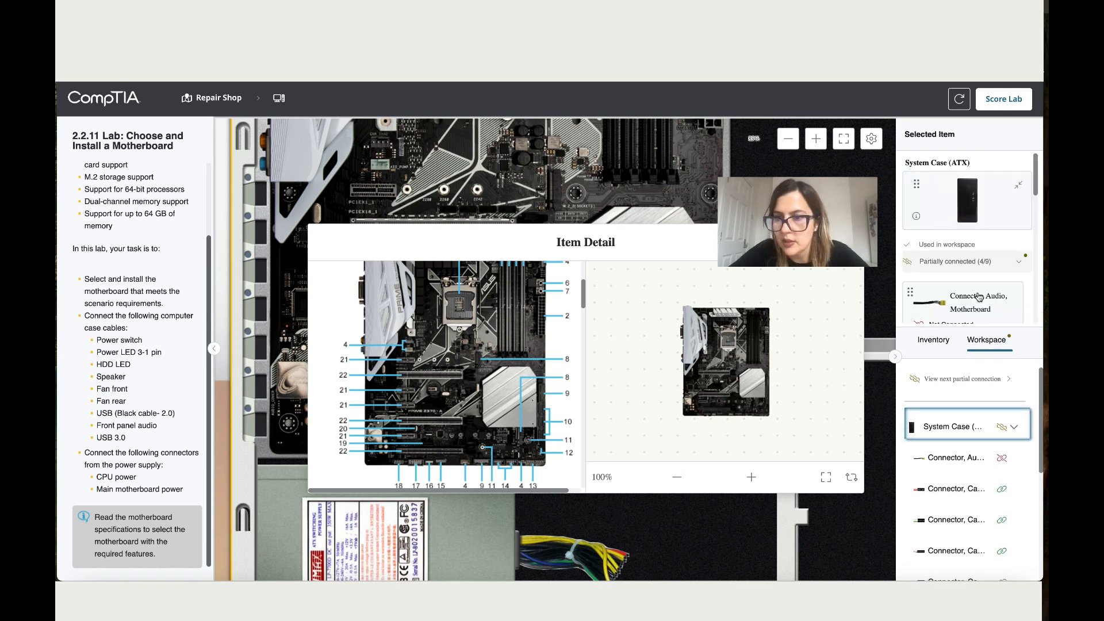
scroll(down, 3)
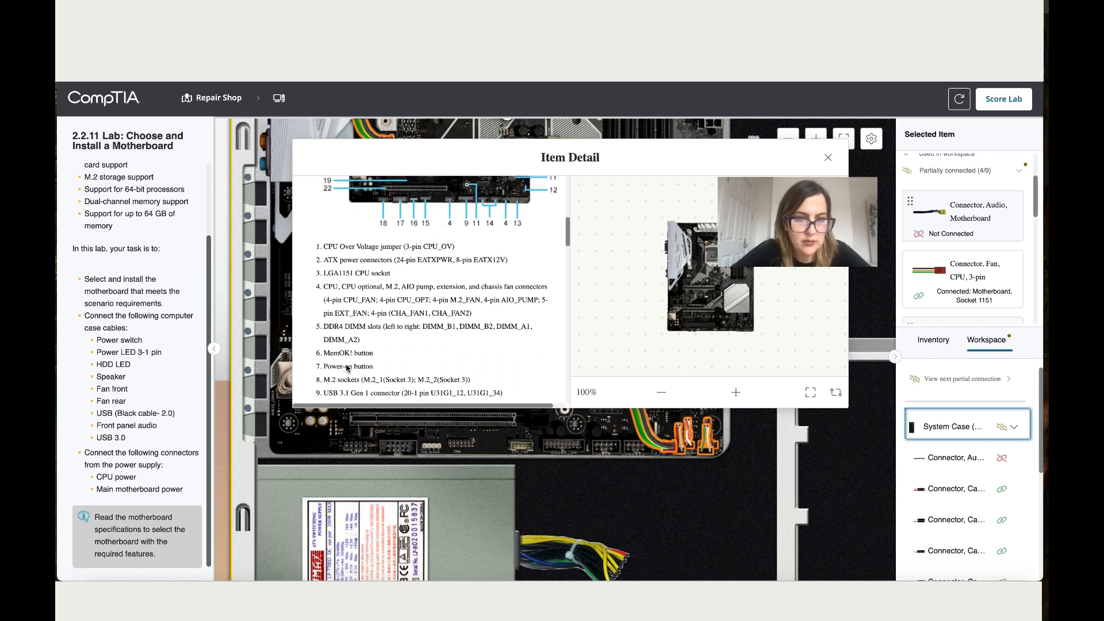
- Look up header locations in the component list and attach the Case Power Switch to PWRSW pins
scroll(down, 3)
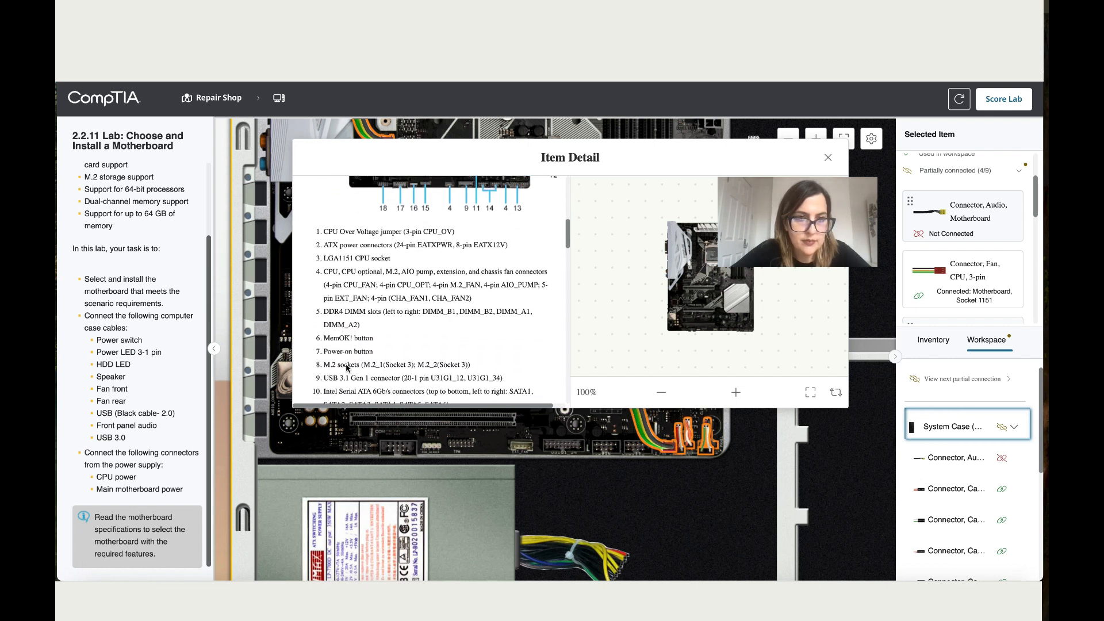
scroll(down, 3)
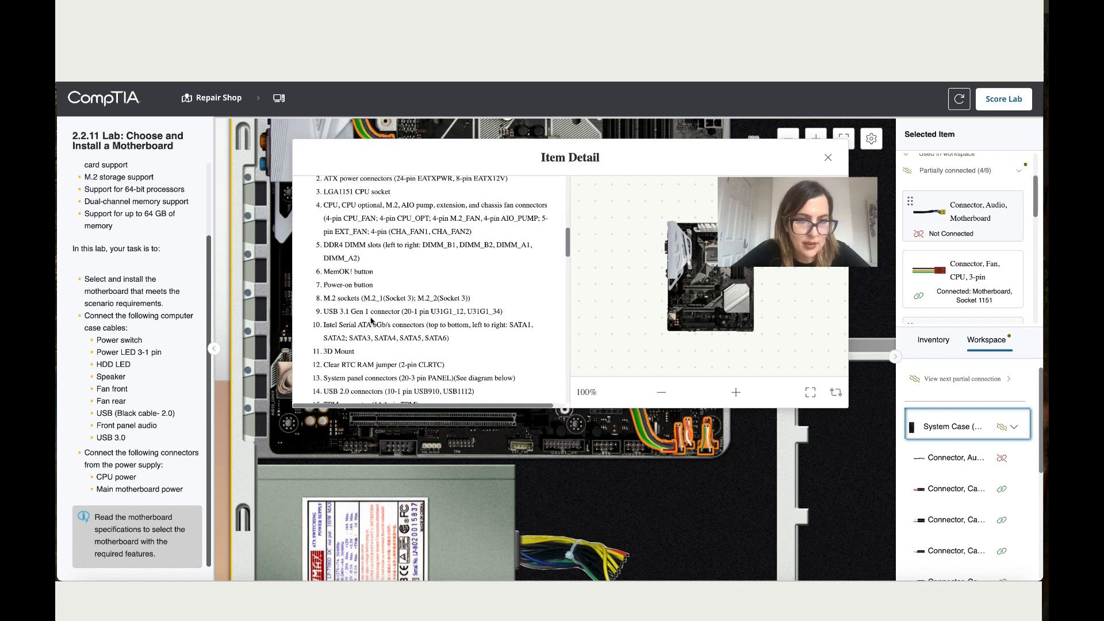
scroll(down, 3)
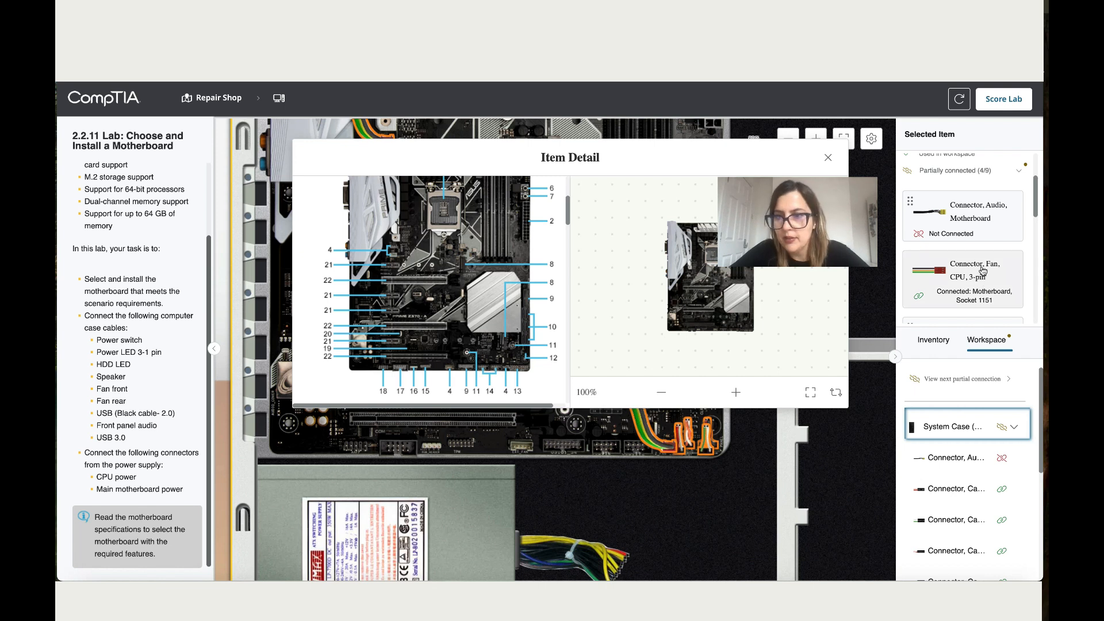
scroll(down, 3)
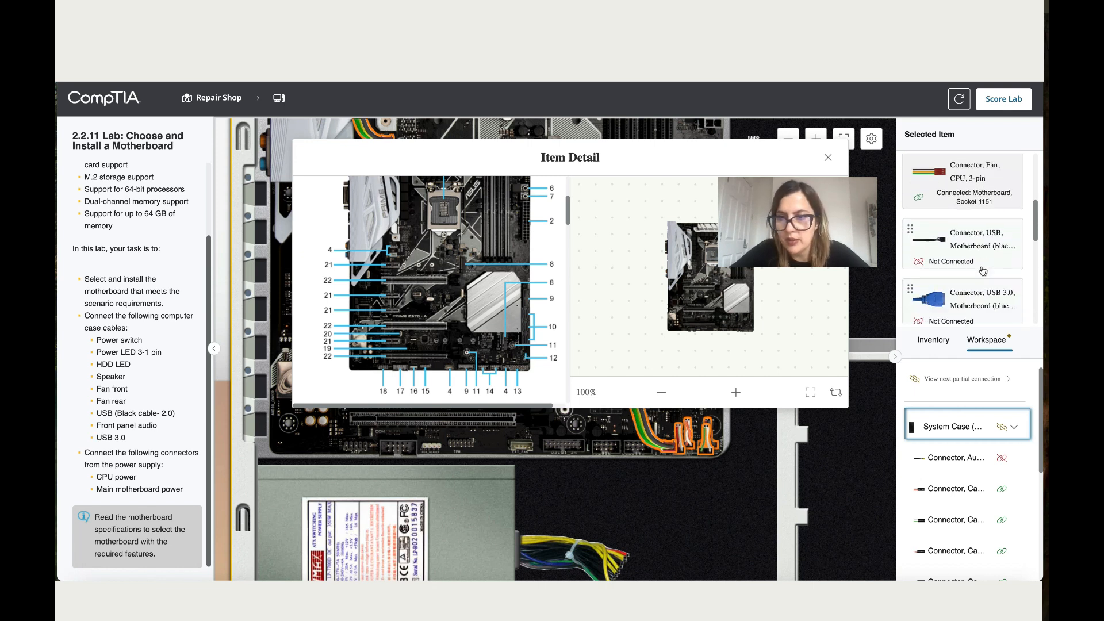
scroll(down, 3)
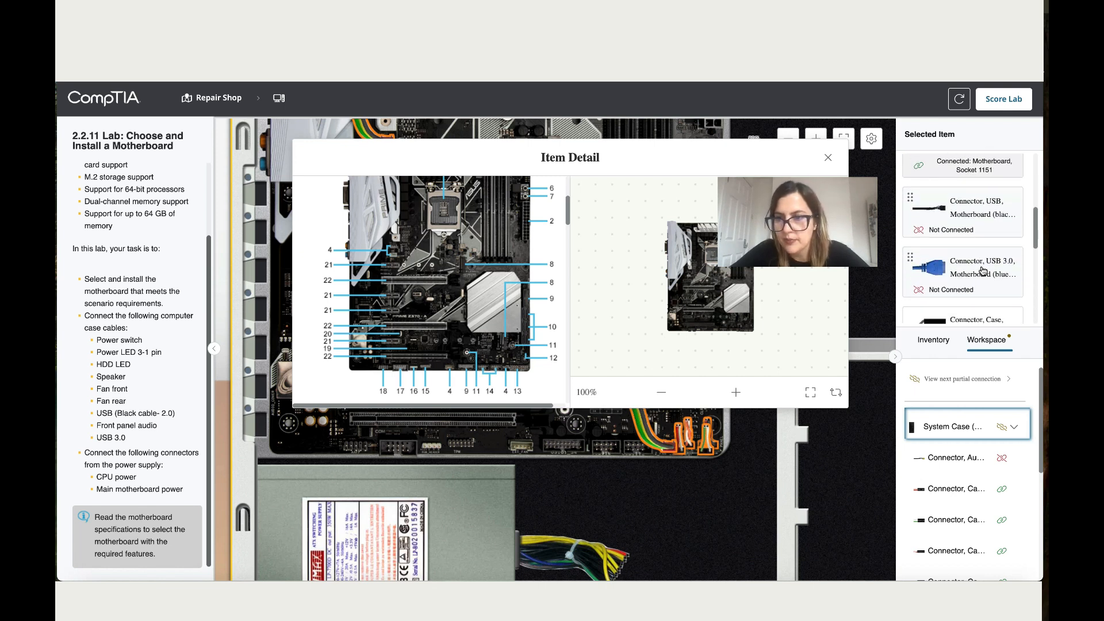
scroll(down, 3)
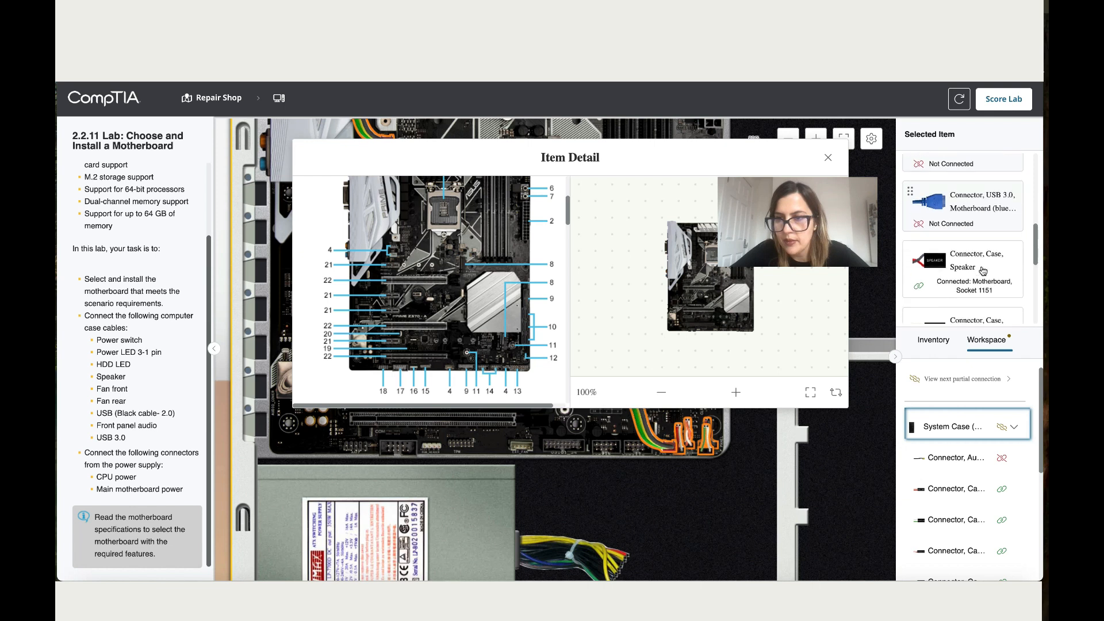
scroll(down, 3)
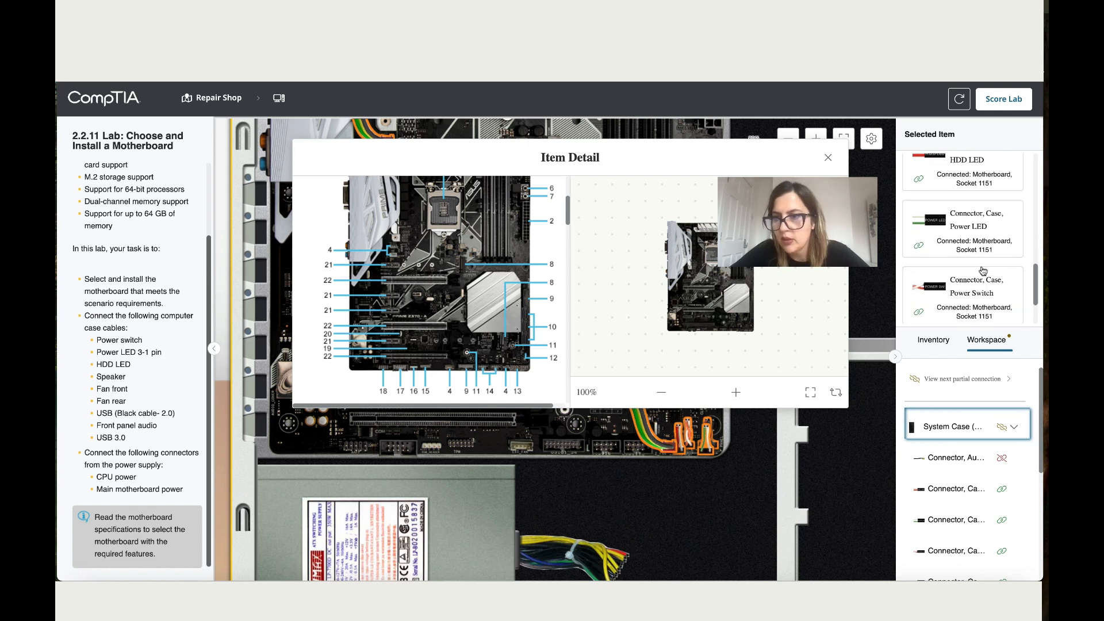
scroll(down, 3)
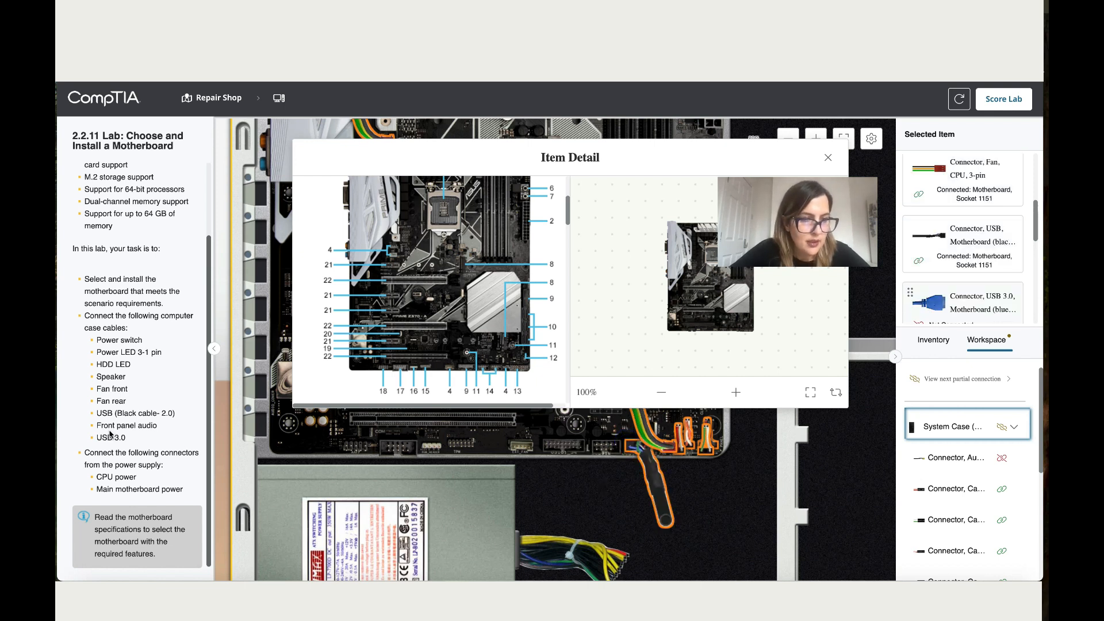
mouse_move(285, 364)
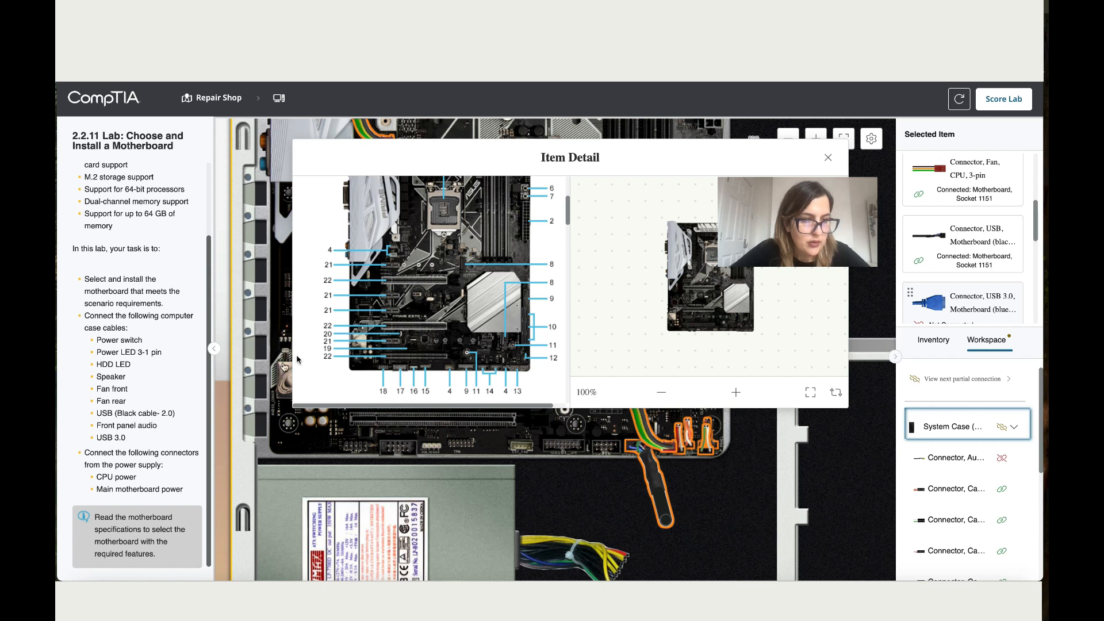
mouse_move(404, 307)
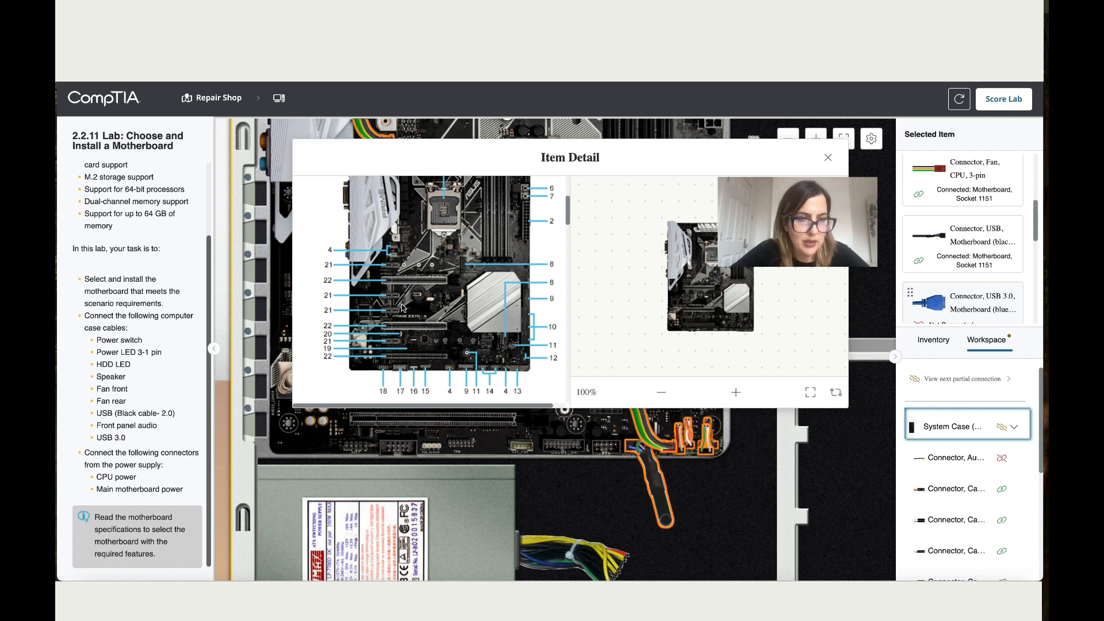
- Read the manual and plug the front panel audio connector into the AAFP header
scroll(down, 3)
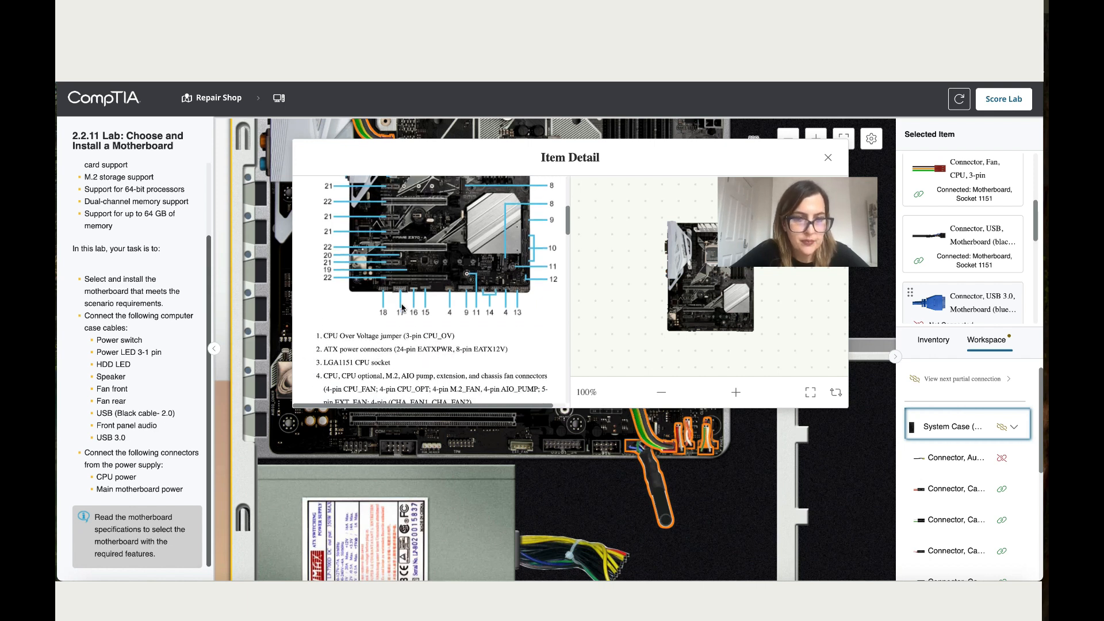
scroll(down, 3)
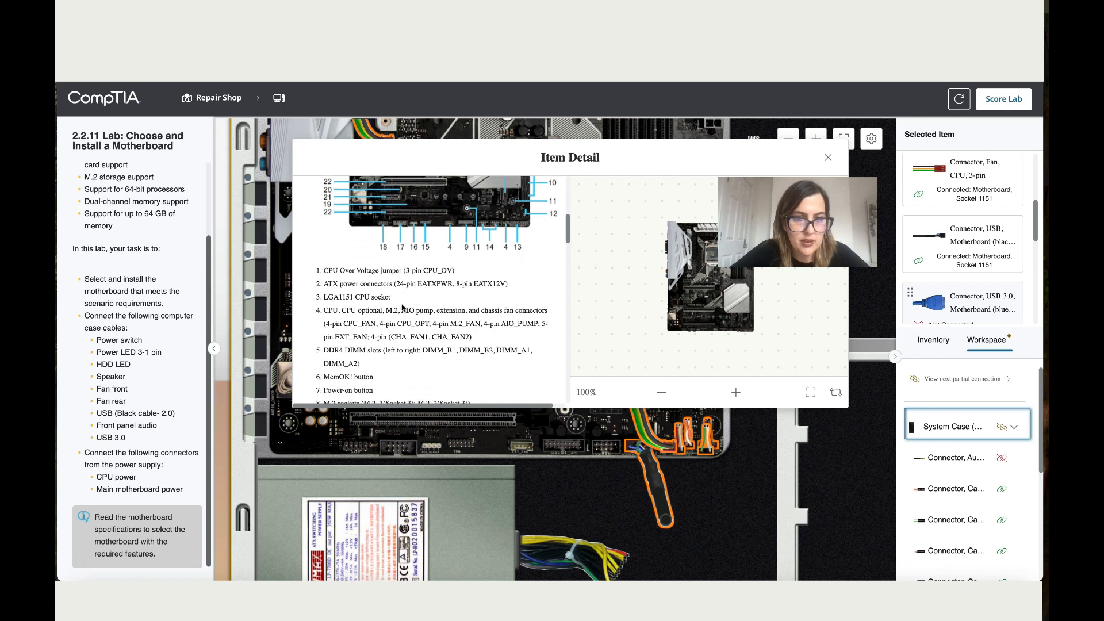
scroll(down, 3)
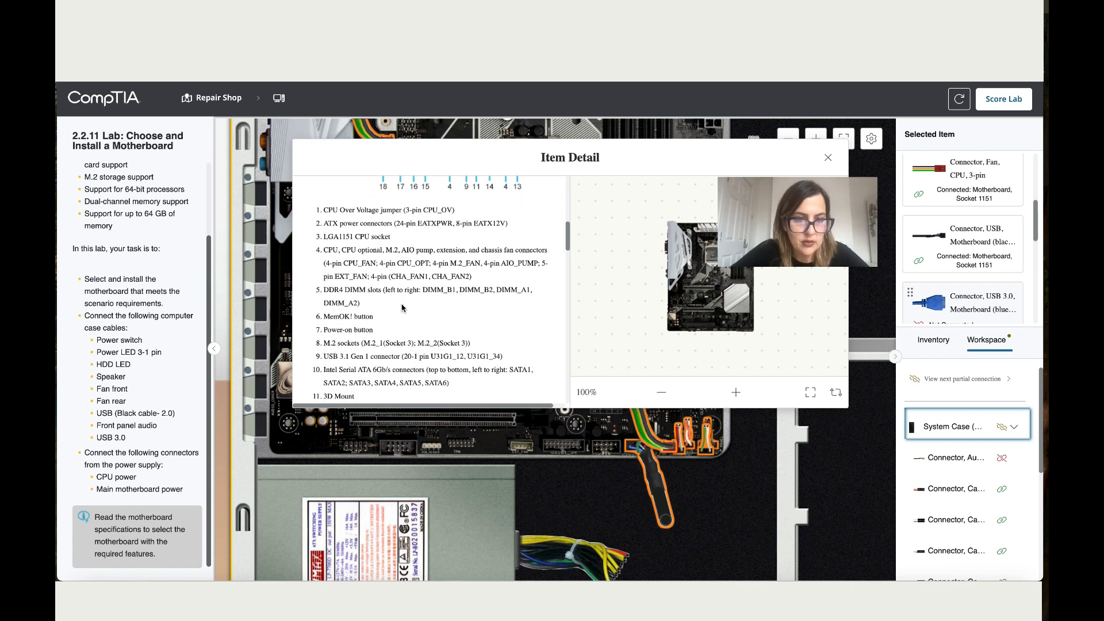
scroll(down, 3)
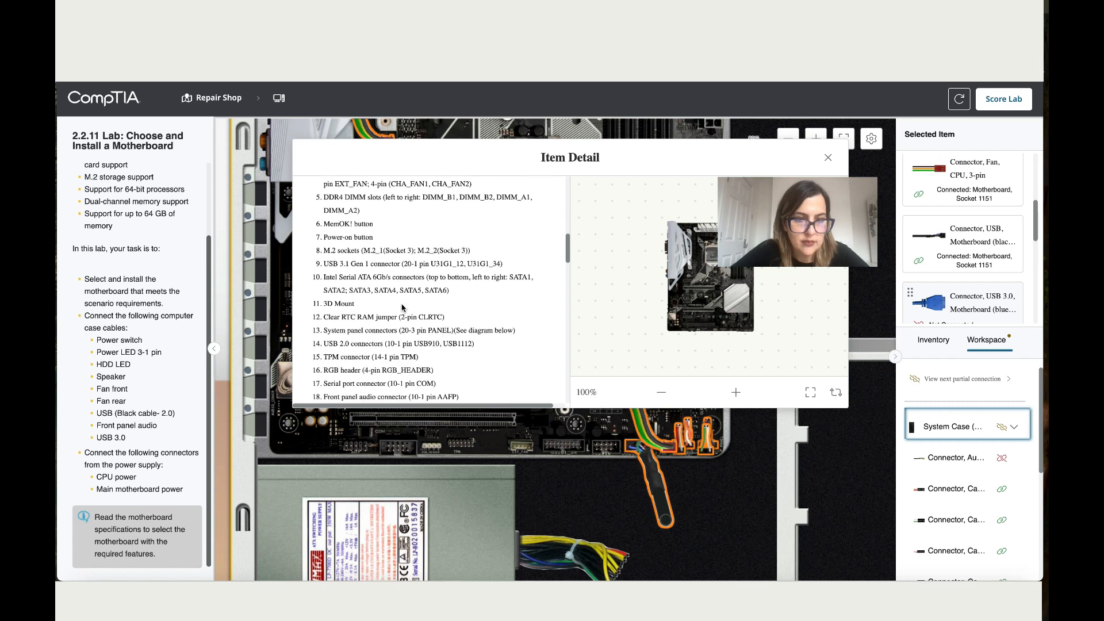
scroll(down, 3)
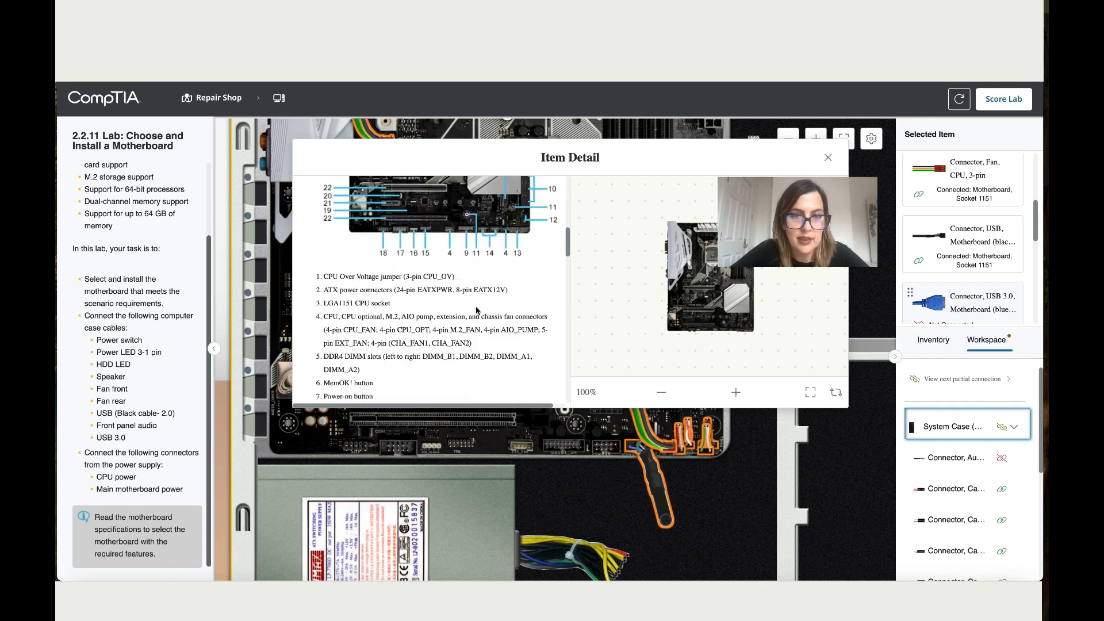
scroll(down, 3)
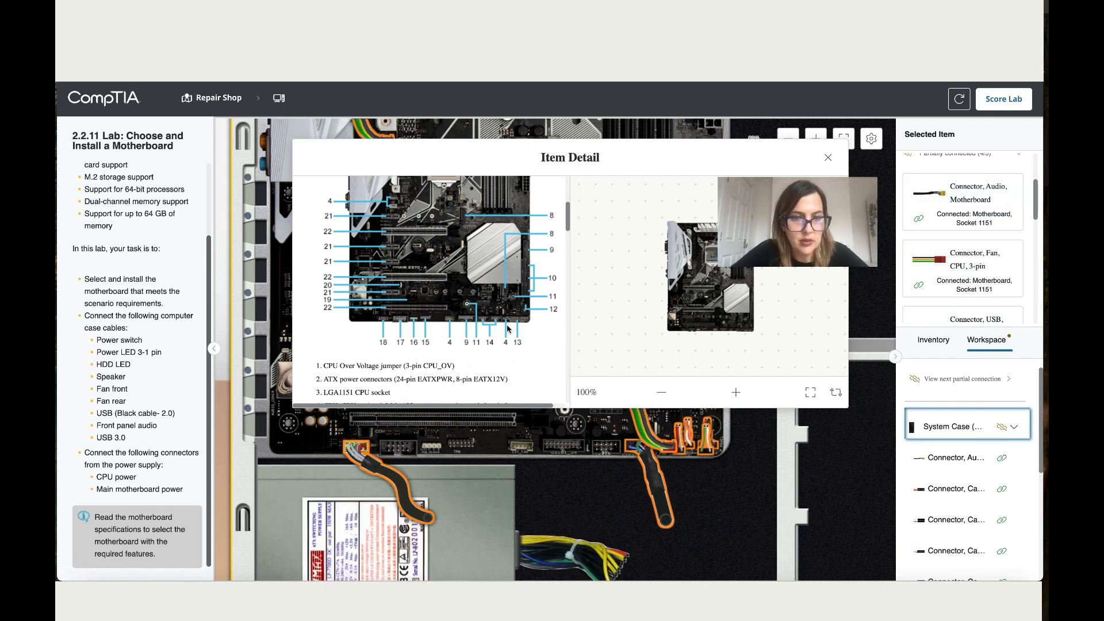
scroll(down, 3)
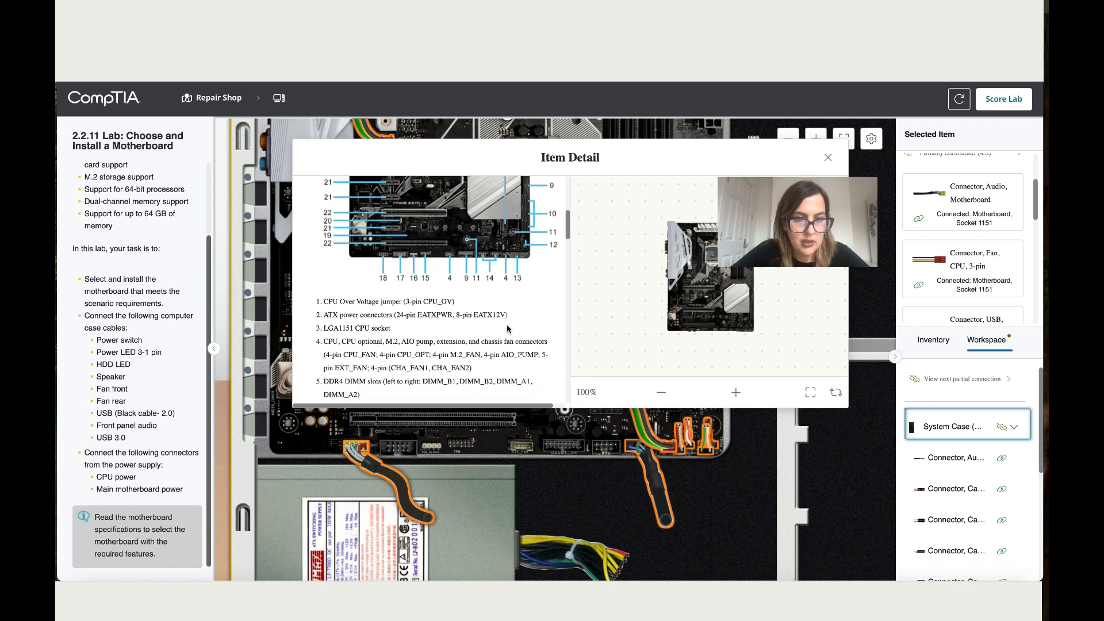
scroll(down, 3)
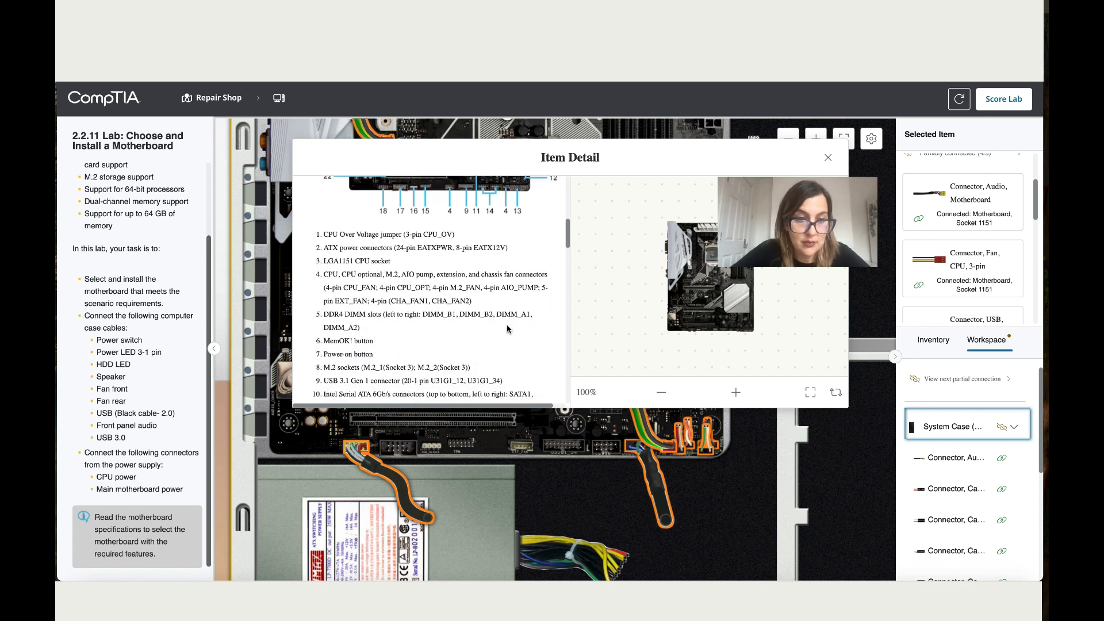
scroll(down, 3)
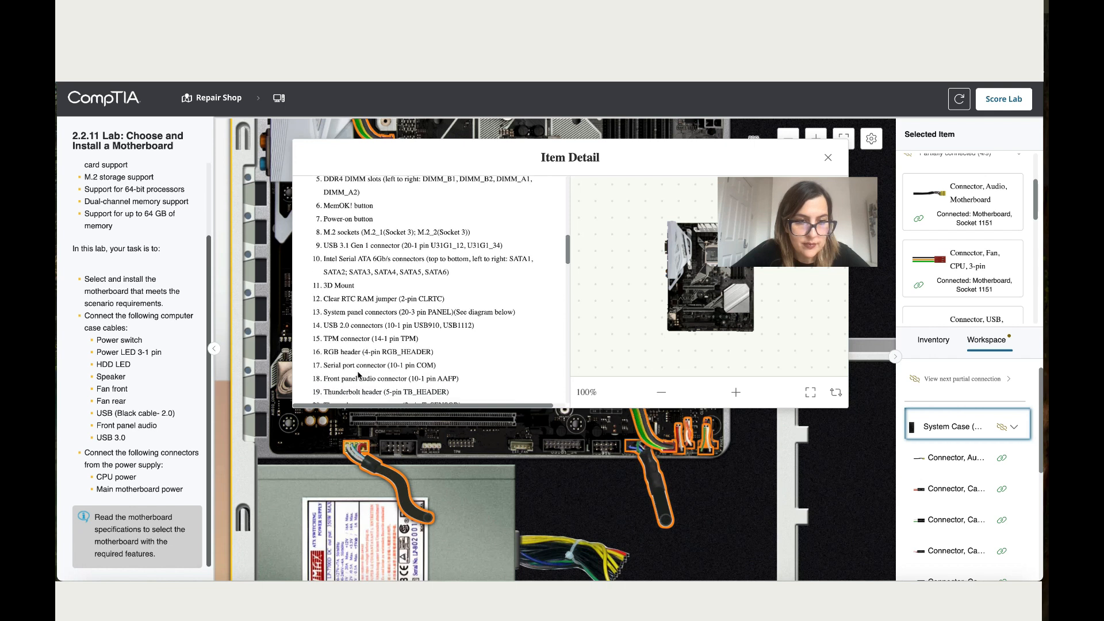
scroll(down, 3)
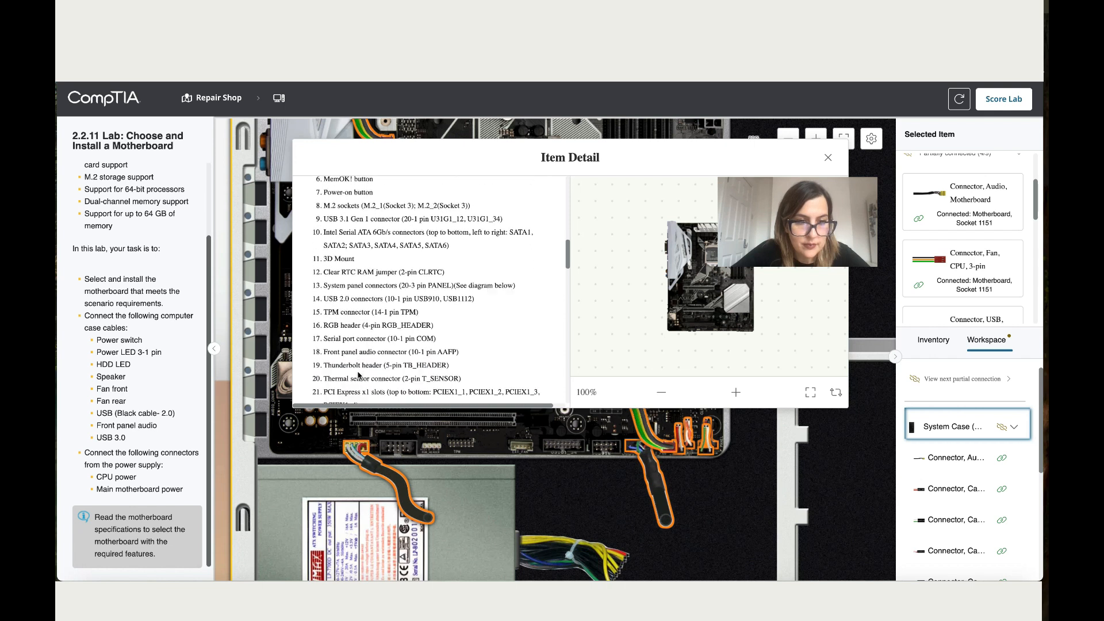
scroll(down, 3)
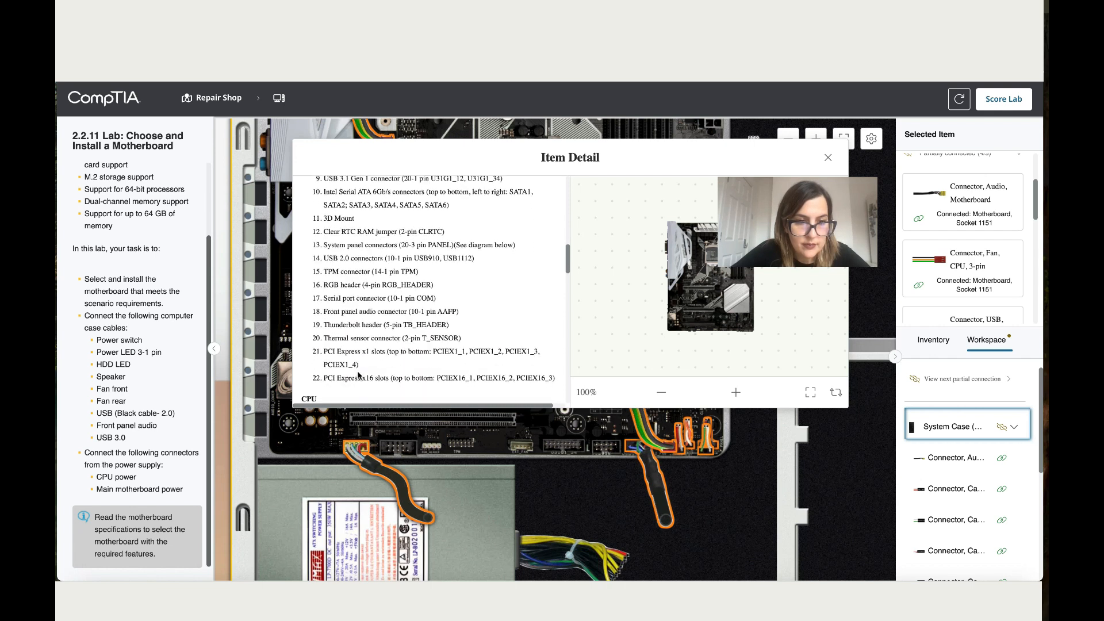
scroll(down, 3)
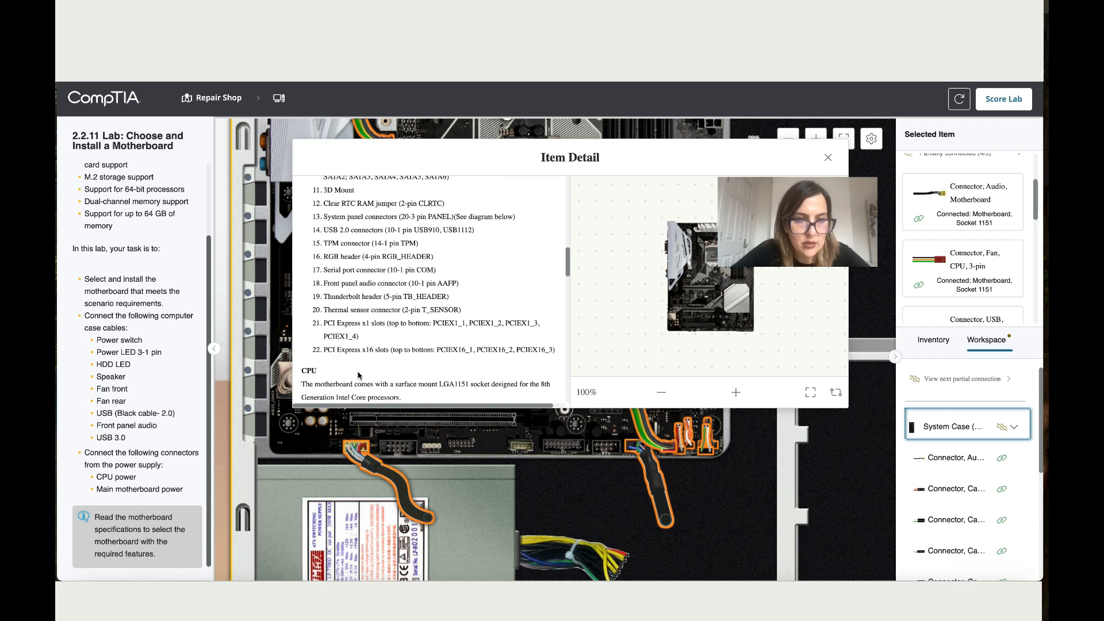
scroll(down, 3)
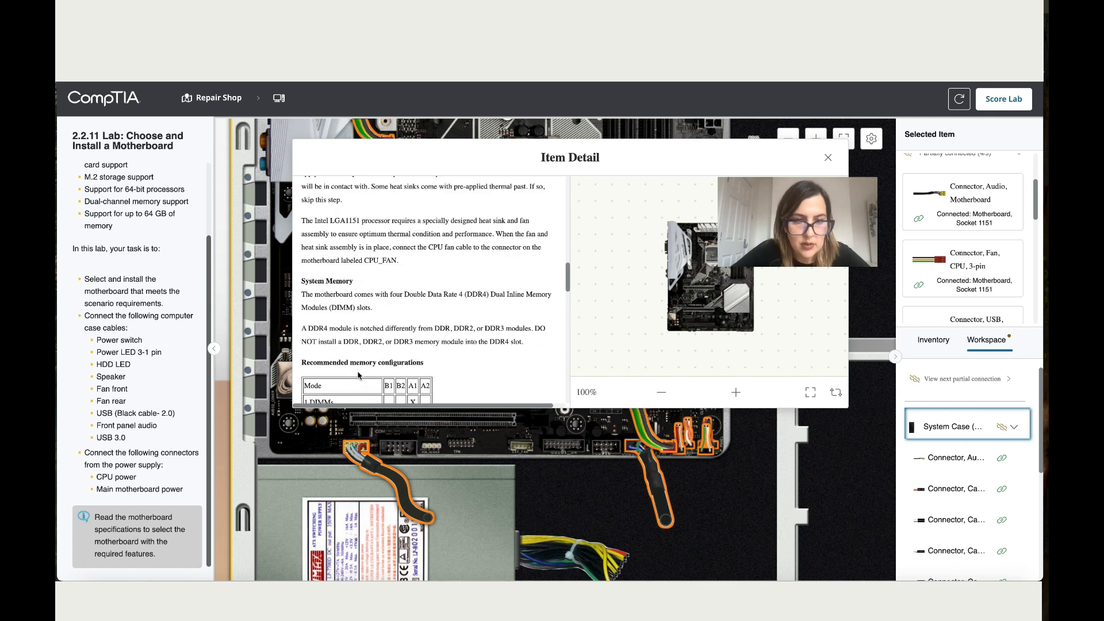
scroll(down, 3)
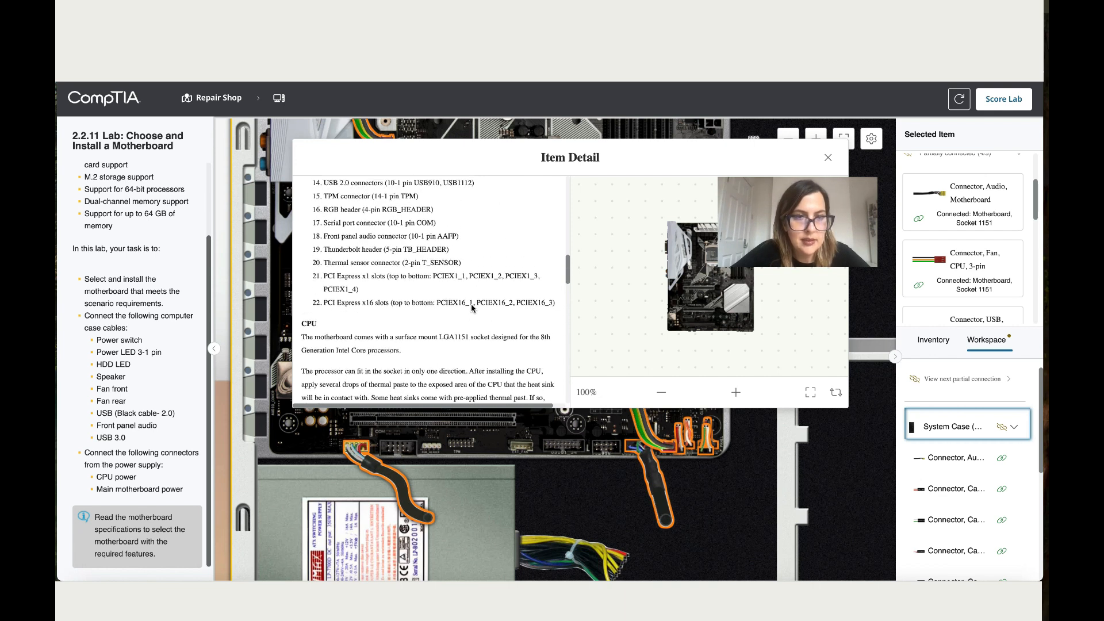
scroll(up, 3)
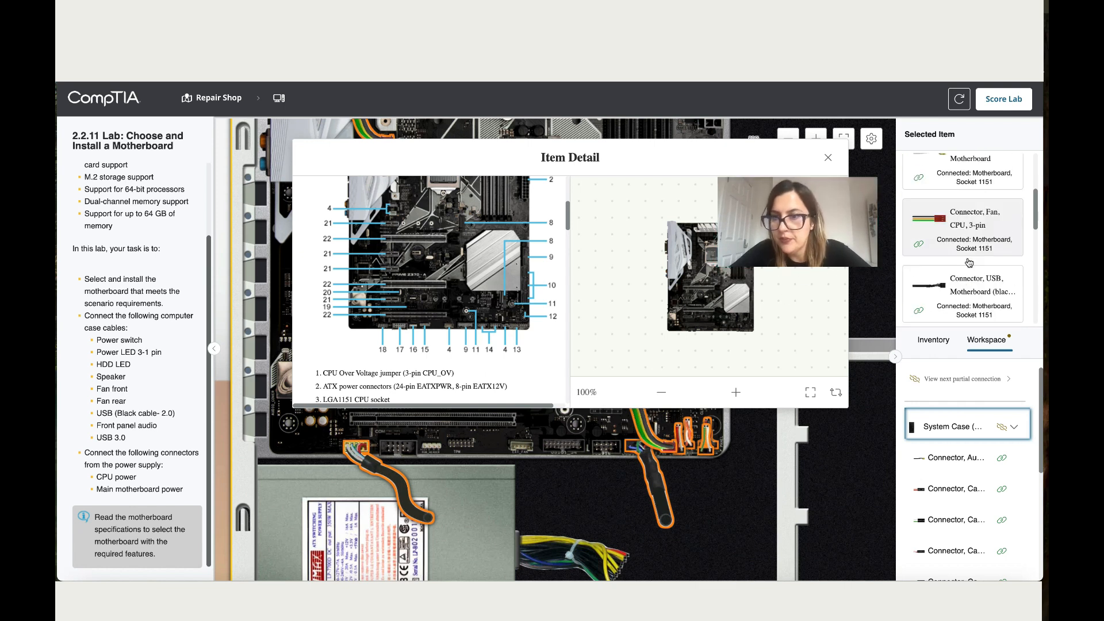
scroll(down, 3)
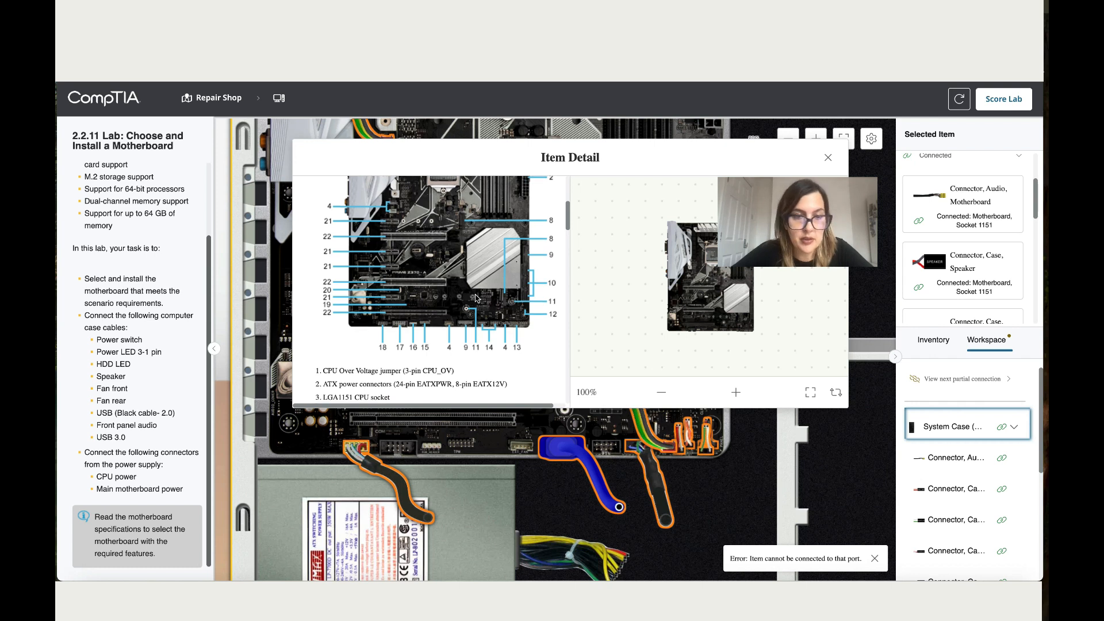
- Connect the blue USB 3.0 cable and close the motherboard documentation window
scroll(down, 3)
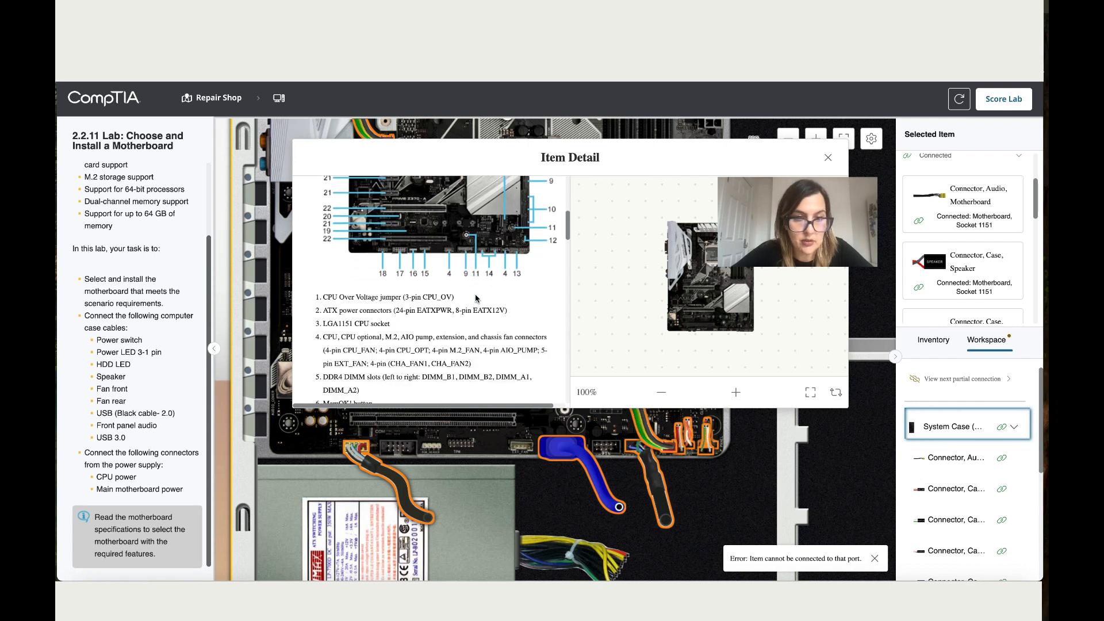
click(828, 156)
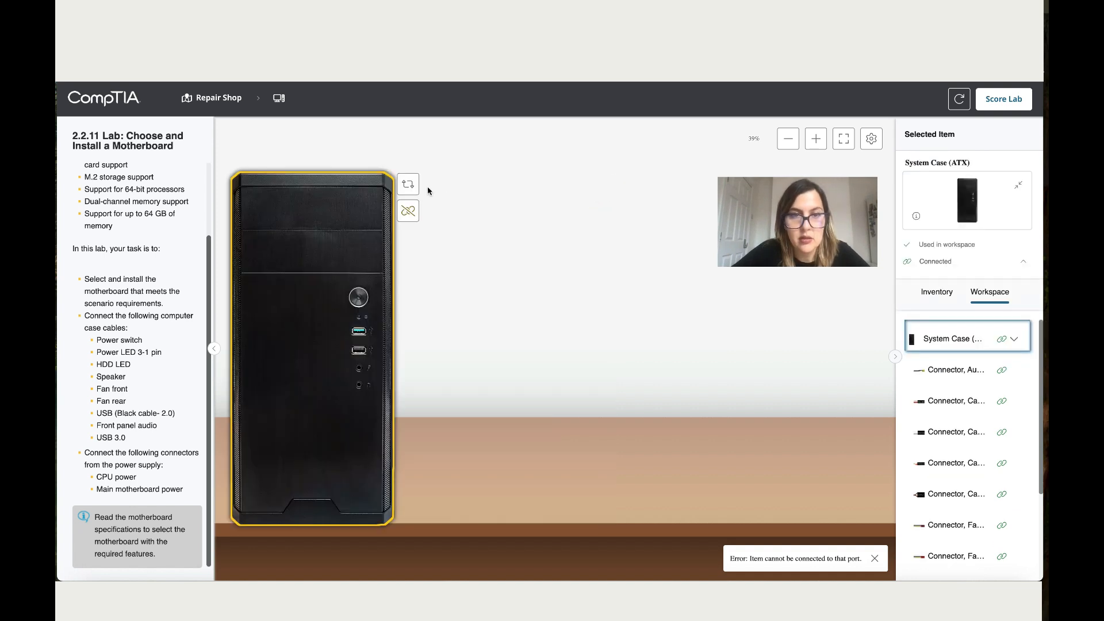
- Turn on the power supply switch at the back, then press the front case power button
click(407, 184)
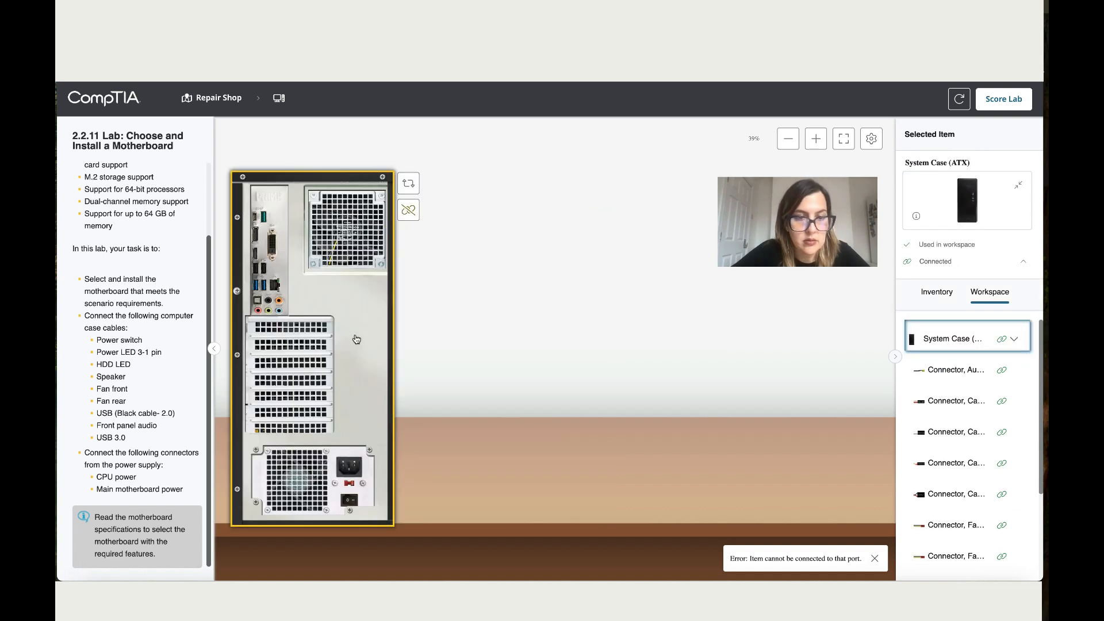
click(407, 183)
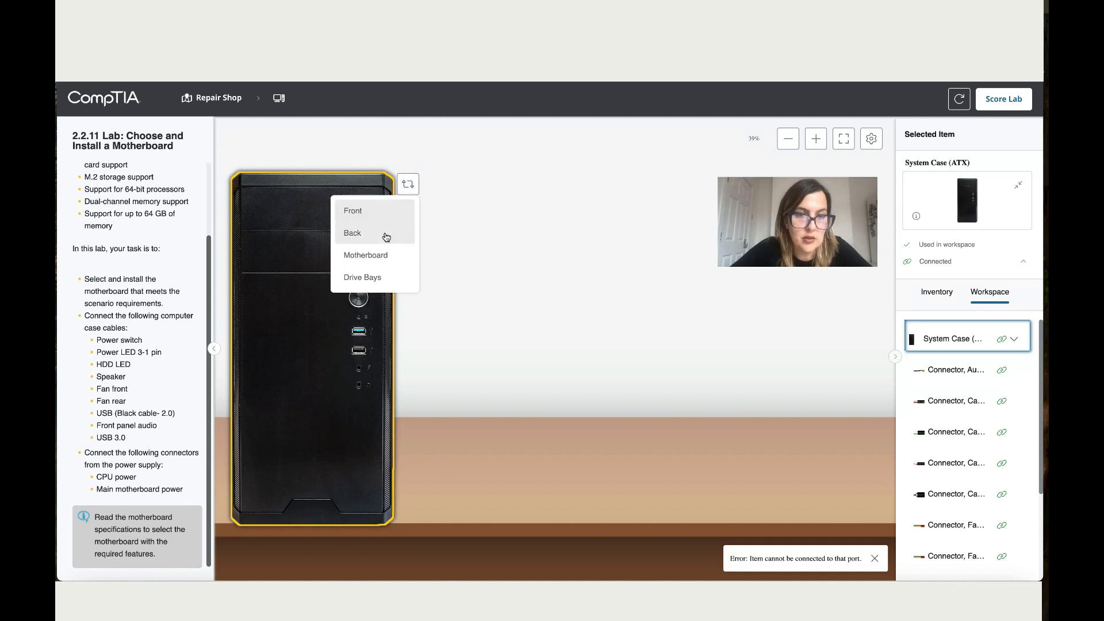
click(352, 233)
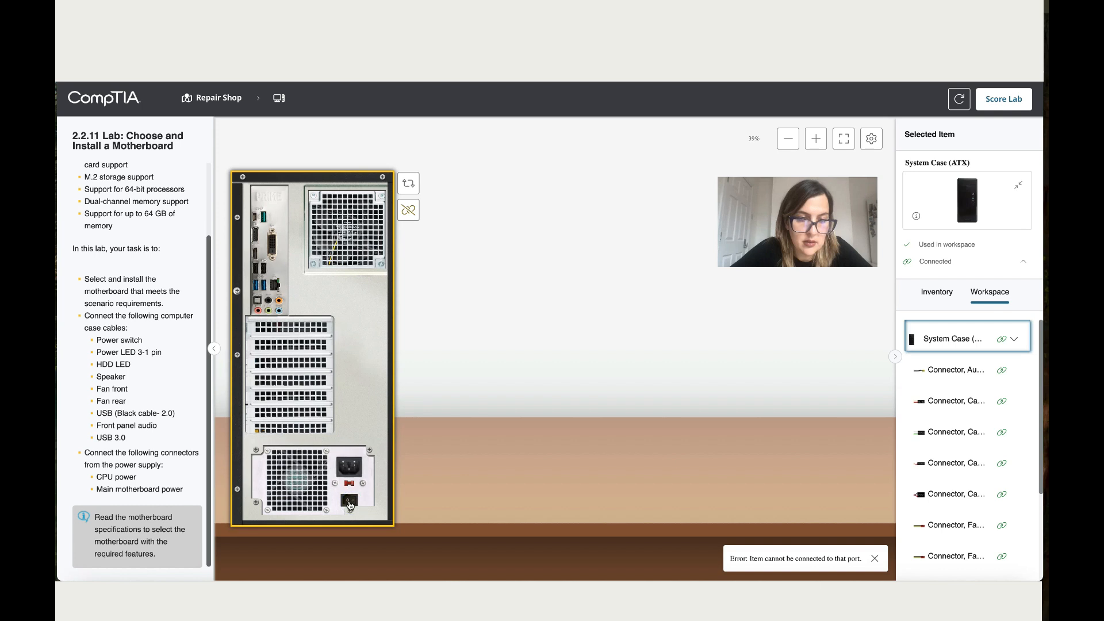
click(408, 184)
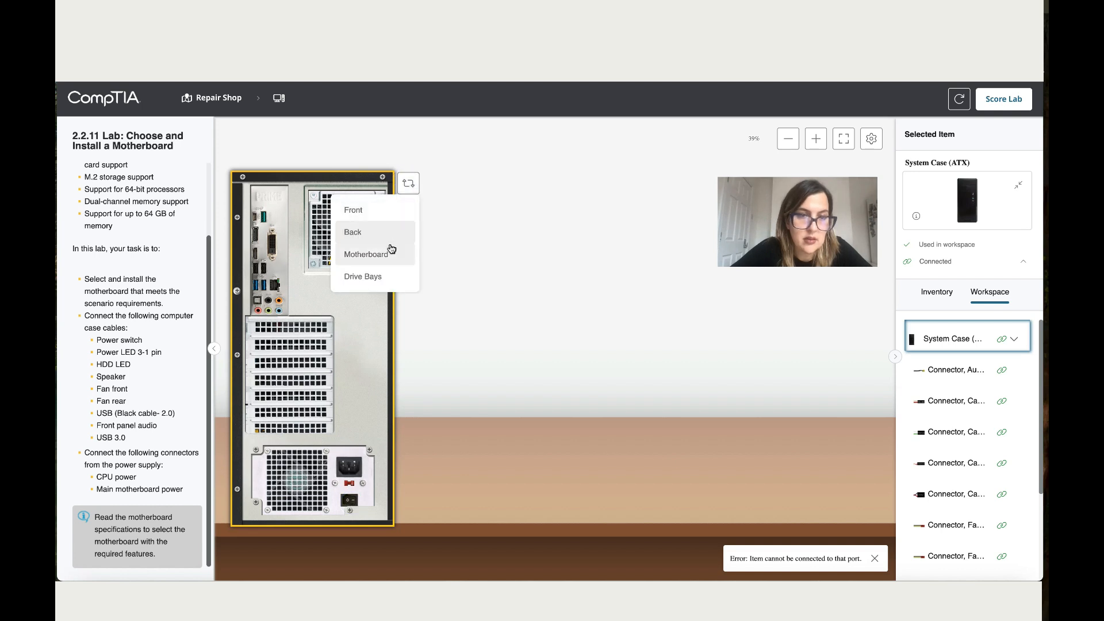
click(358, 297)
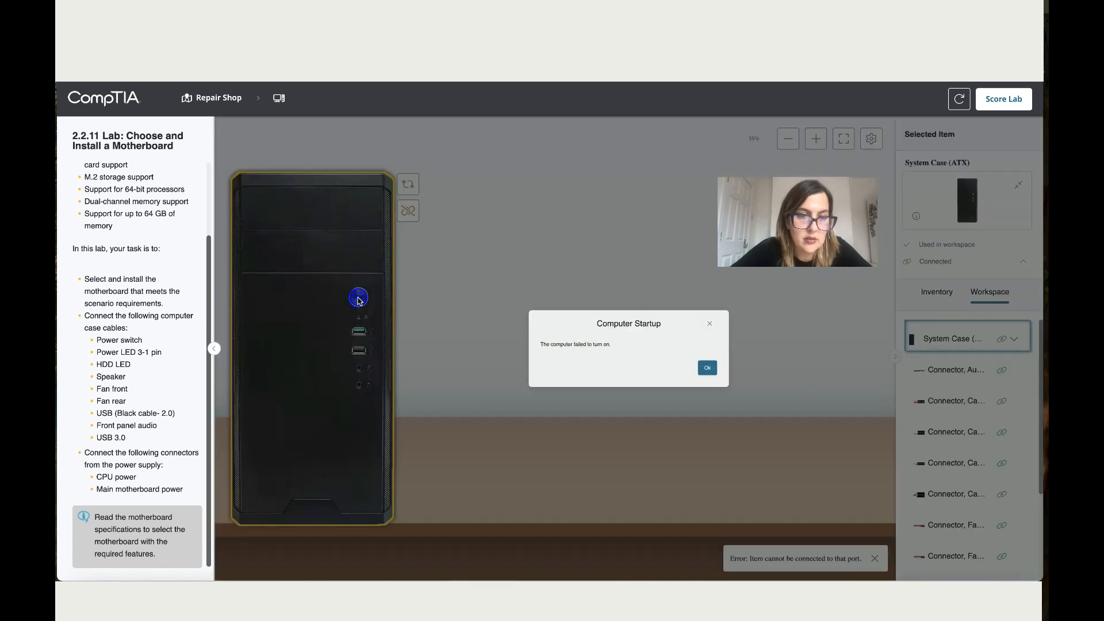
click(706, 367)
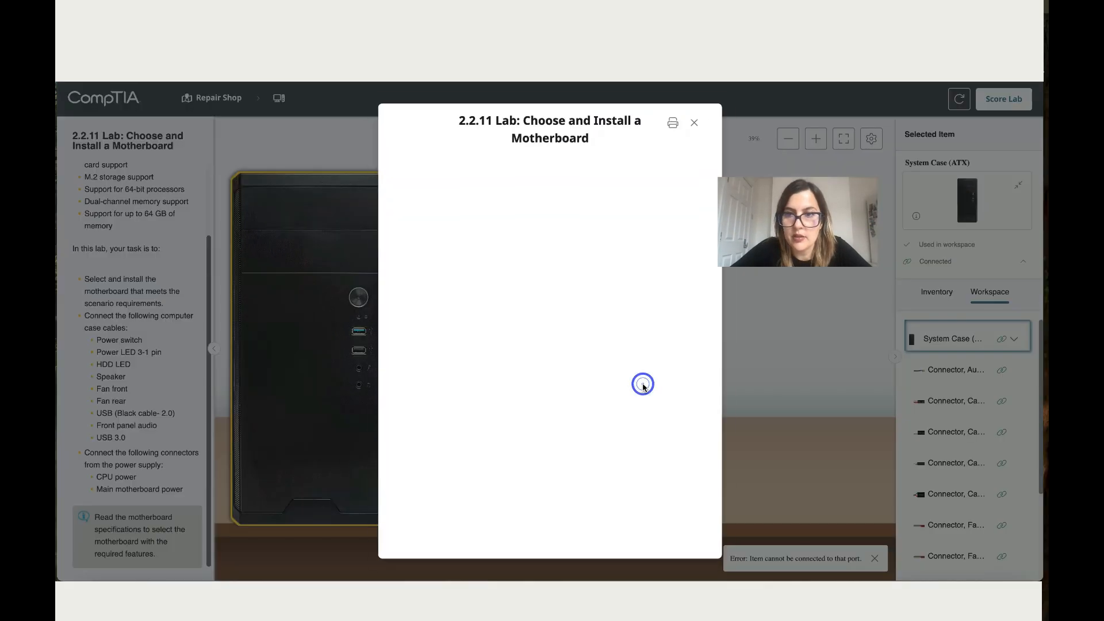
- Score the lab to open the report showing 100% with all three required actions checked
click(1002, 99)
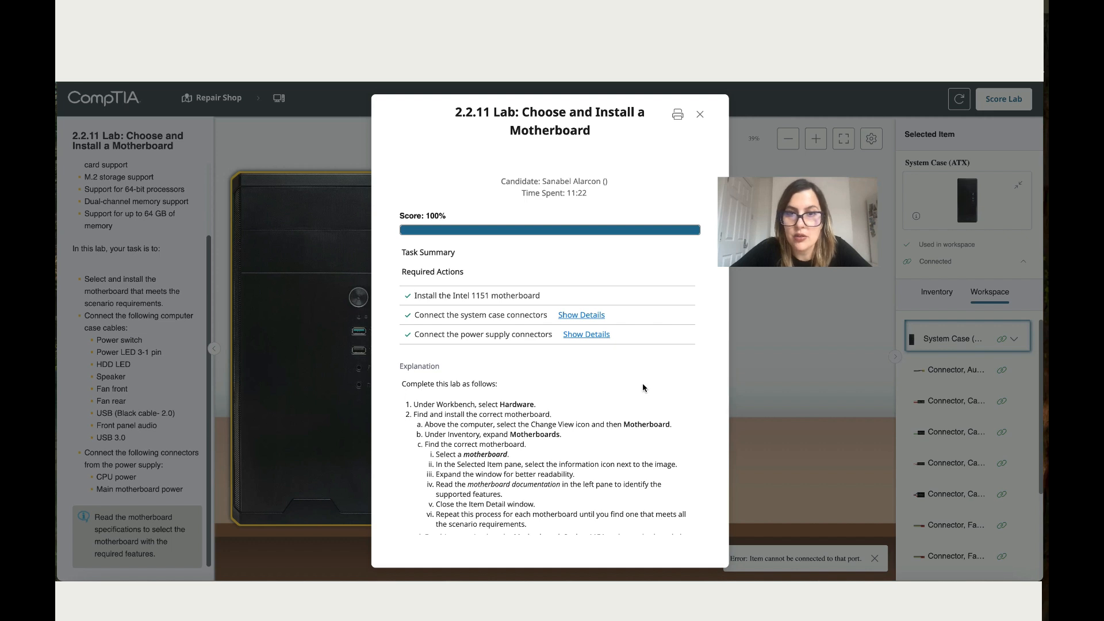